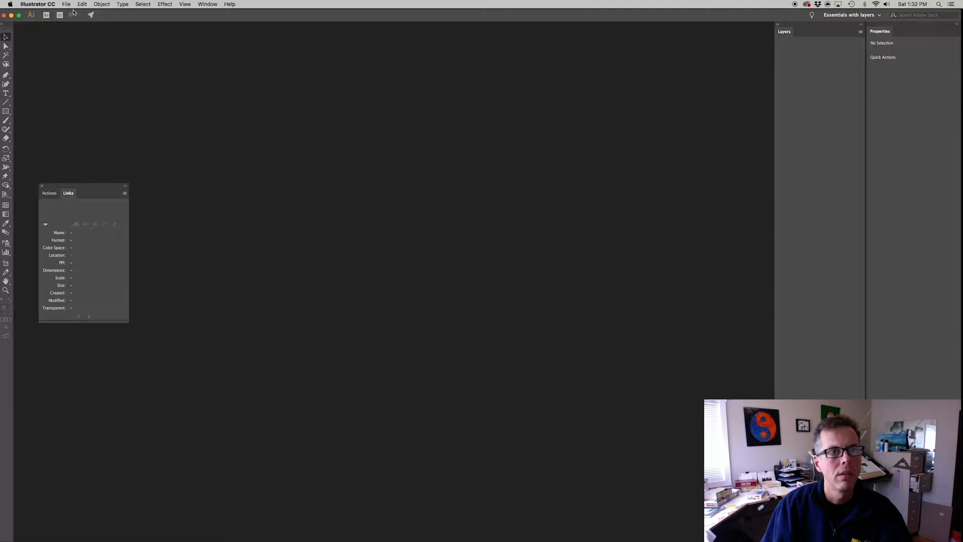
mouse_move(555, 313)
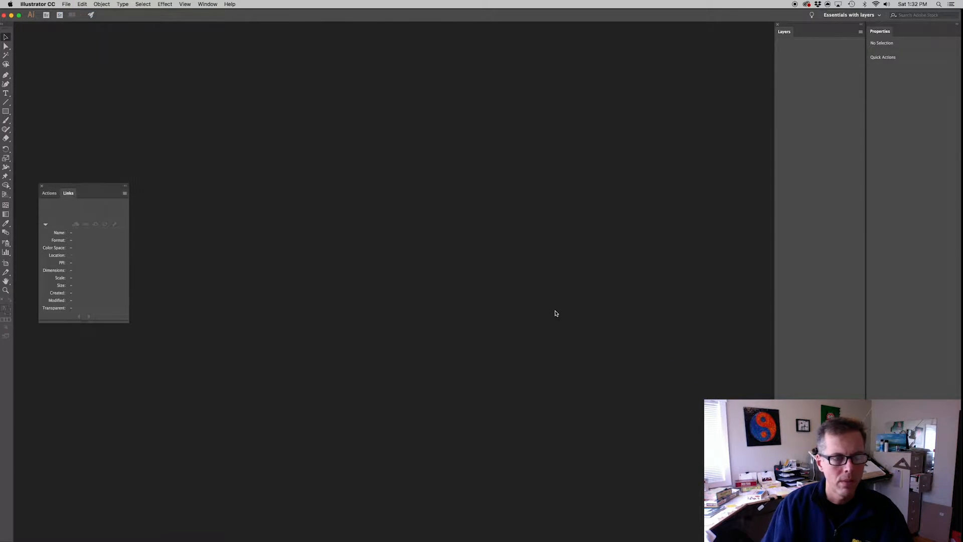
Create a new document from the 1080 × 1080 px custom preset.
left_click(66, 4)
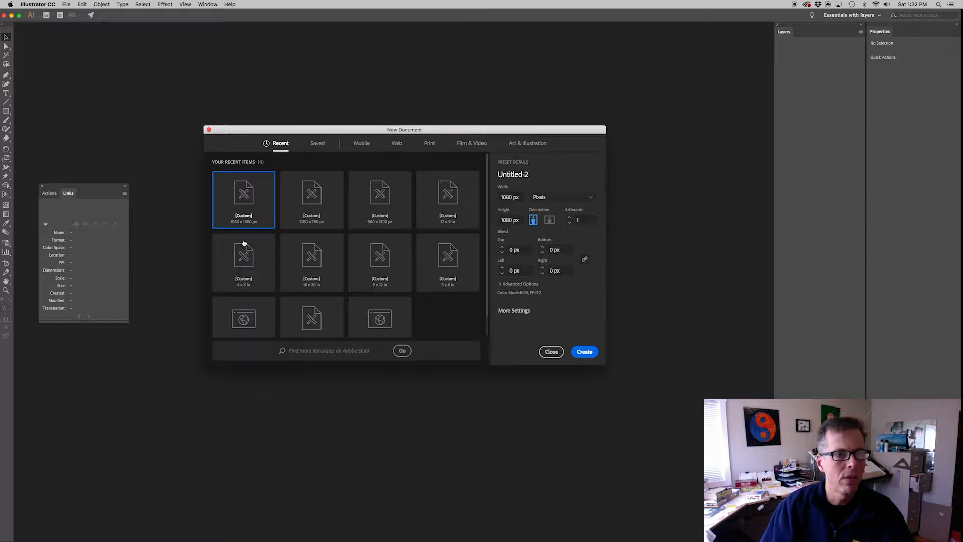
mouse_move(251, 203)
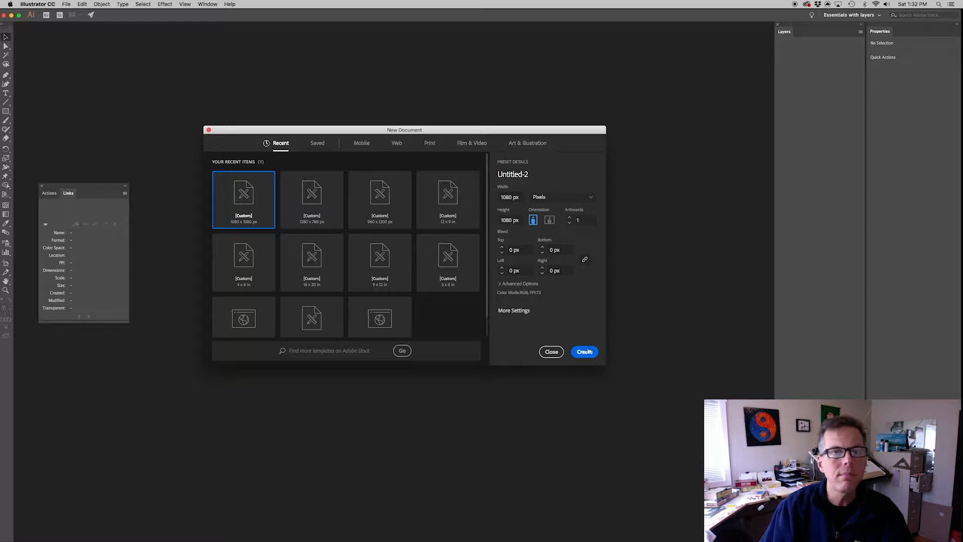
left_click(583, 351)
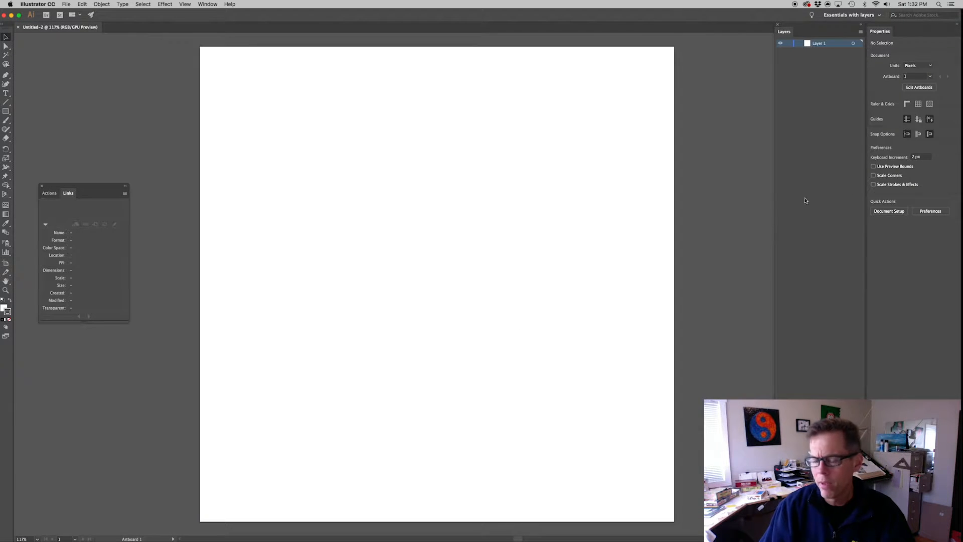
mouse_move(344, 124)
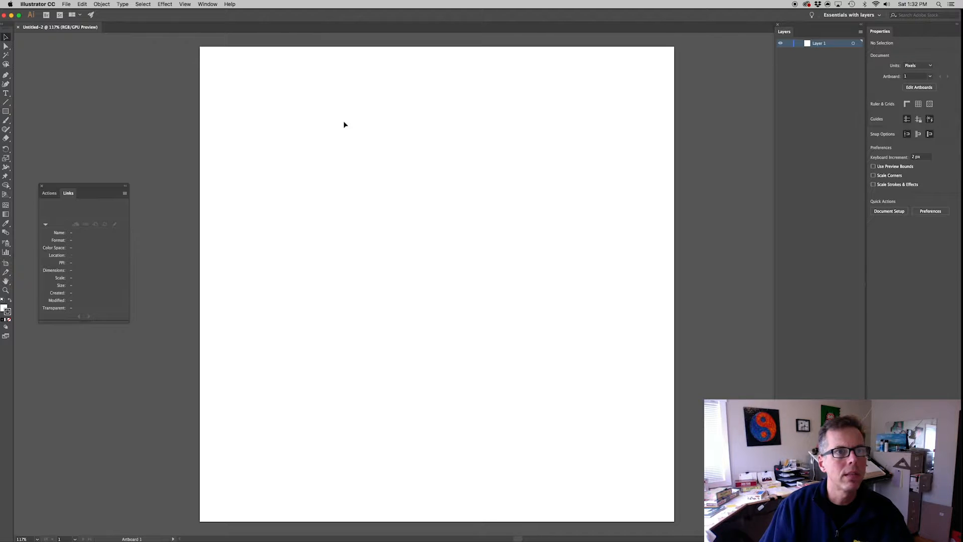
Show rulers and centre the guide crosshair on the artboard at 540 px.
left_click(185, 4)
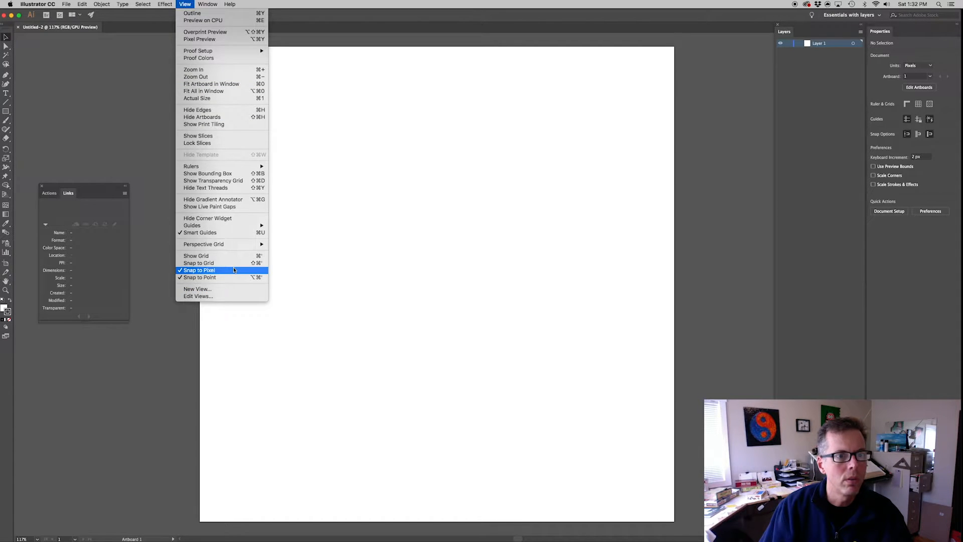
mouse_move(213, 181)
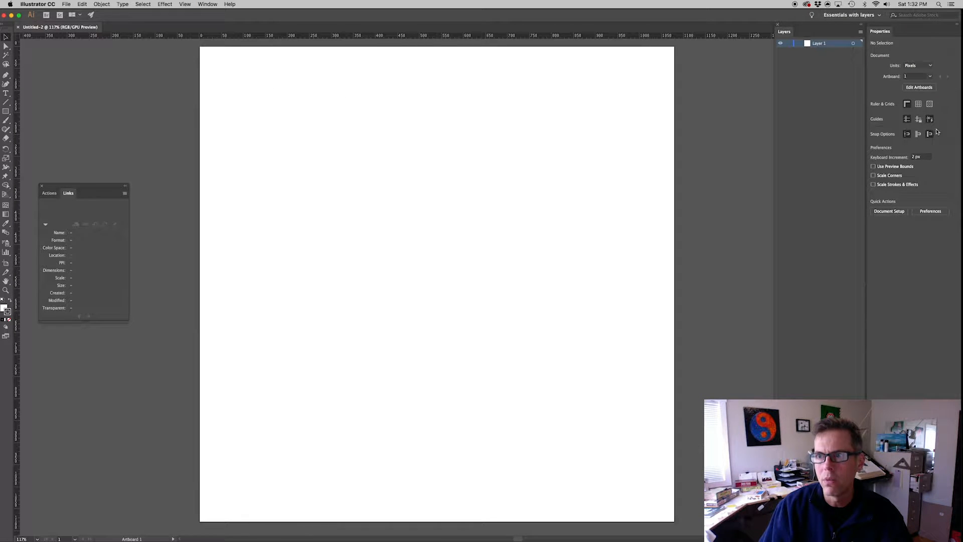
mouse_move(930, 134)
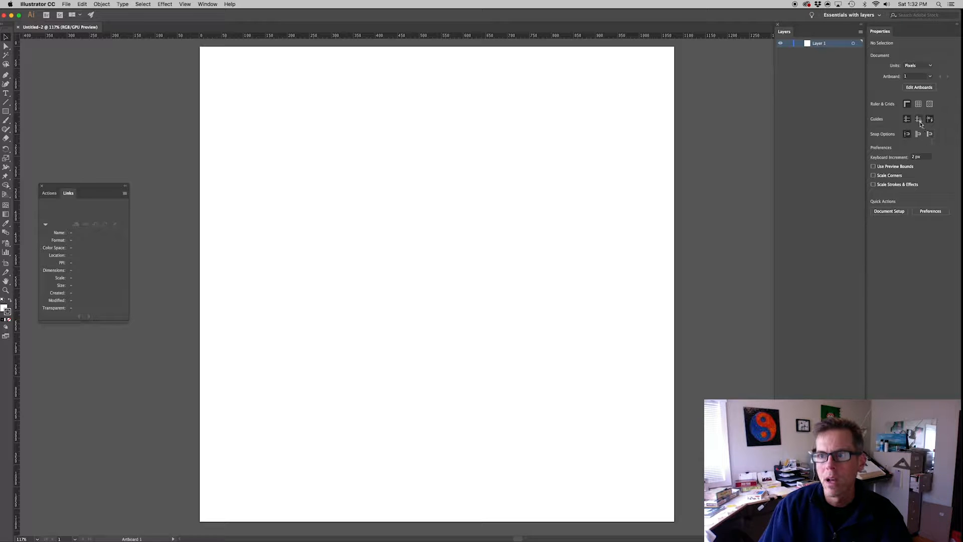
mouse_move(929, 118)
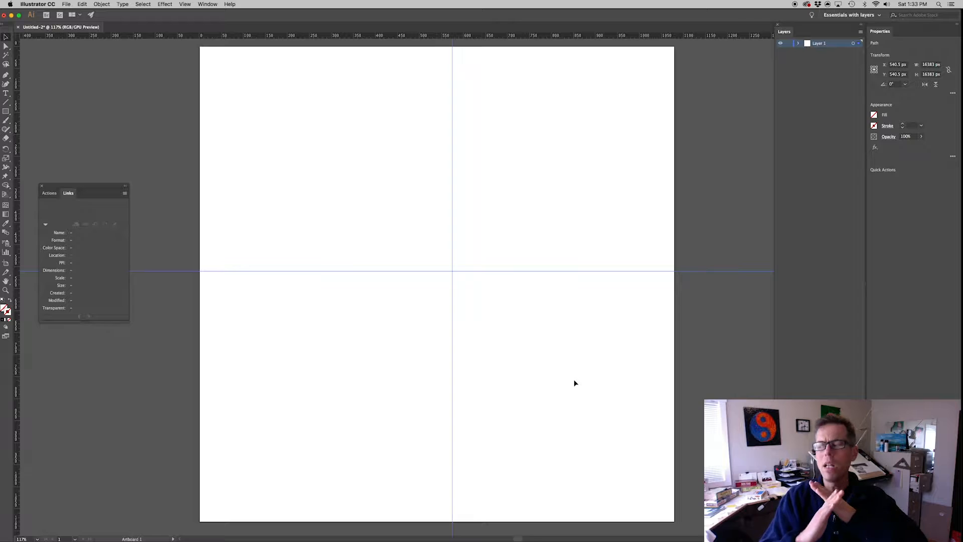
mouse_move(510, 353)
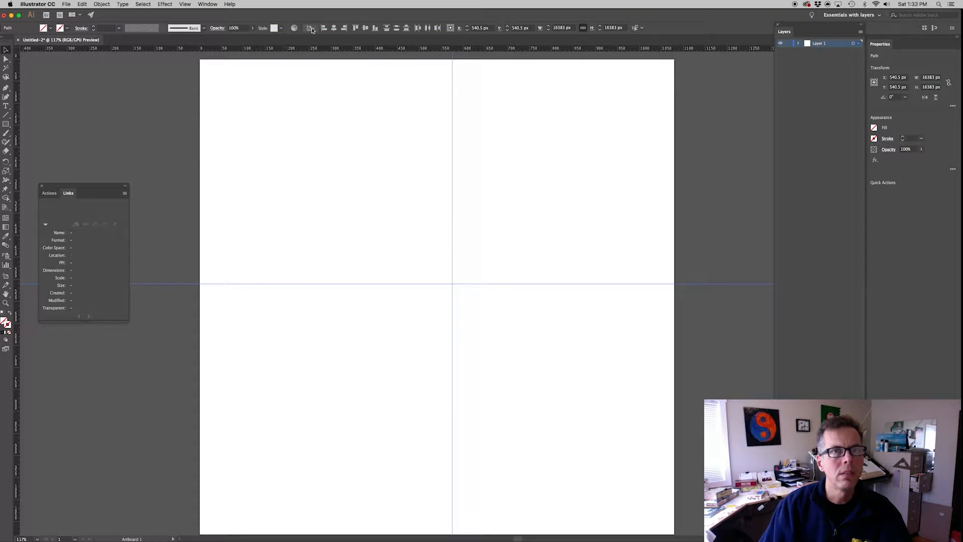
left_click(311, 28)
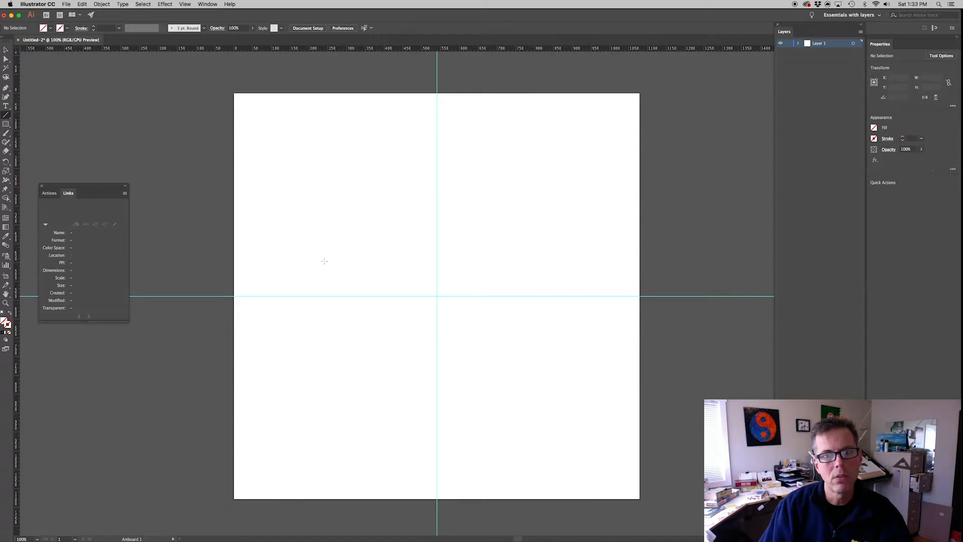
mouse_move(436, 294)
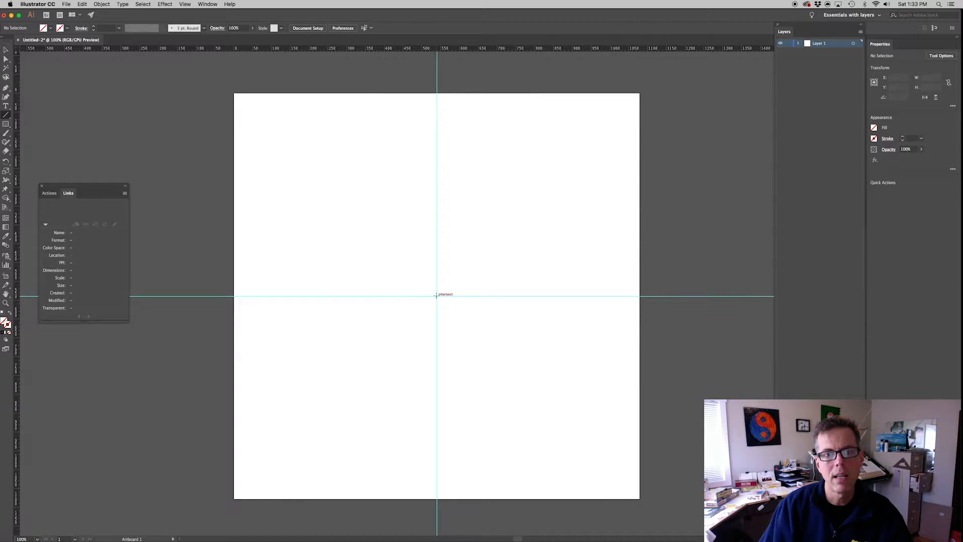
Draw an 800 px line at 90° rising from the artboard centre.
left_click(436, 296)
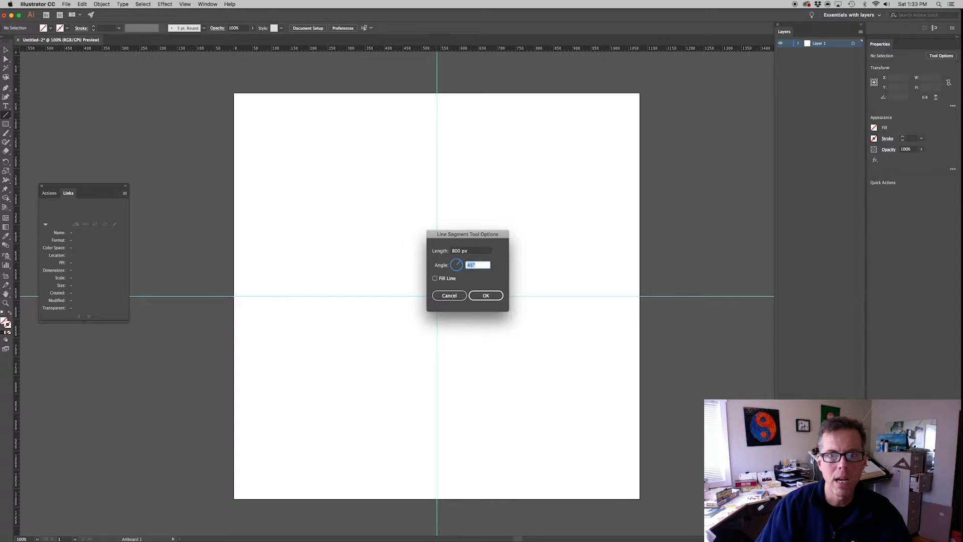
left_click(485, 295)
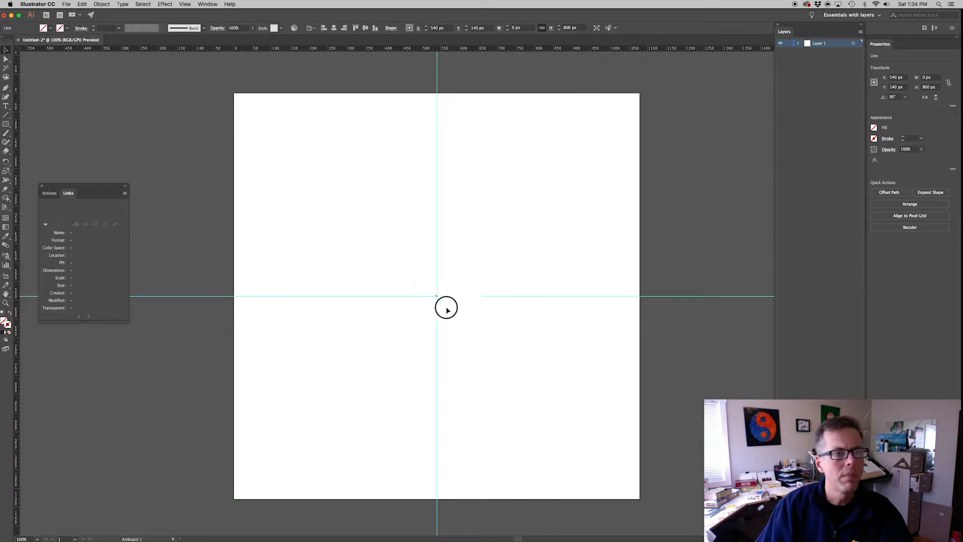
Give the line a purple stroke from the Color panel and a heavier stroke weight.
left_click(208, 4)
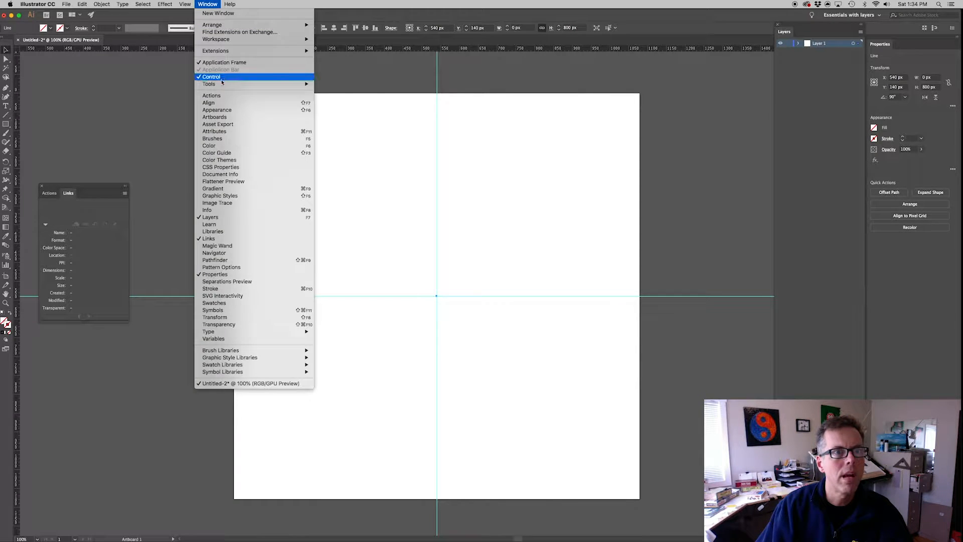
mouse_move(272, 146)
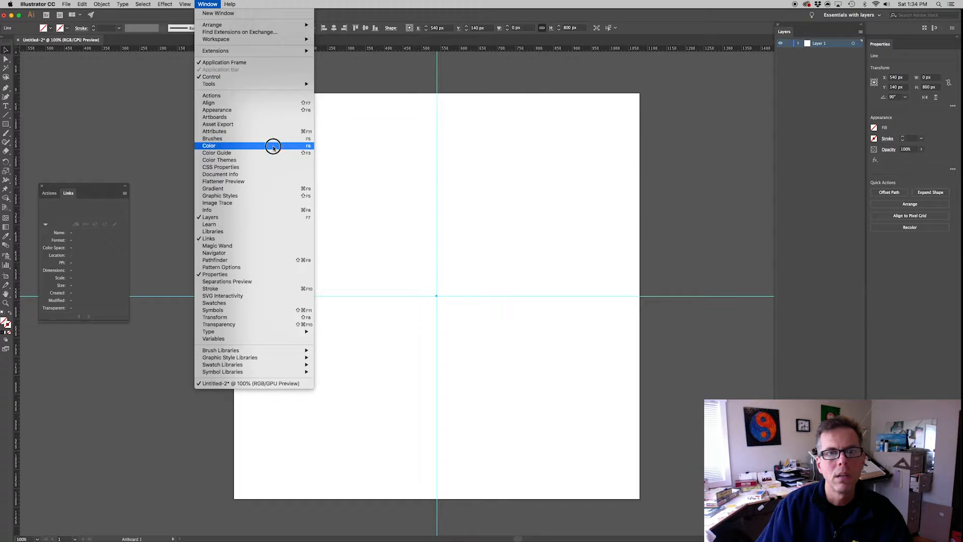
left_click(208, 145)
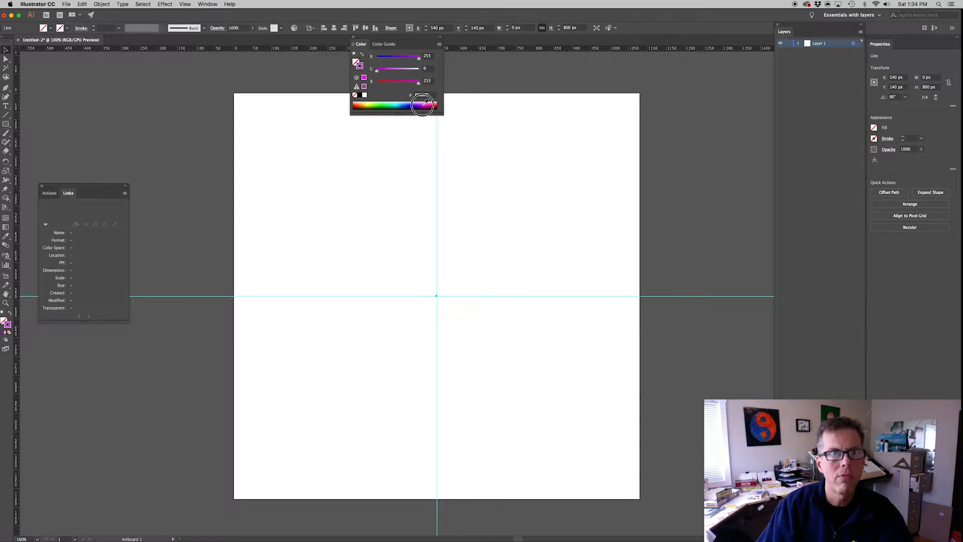
left_click(422, 104)
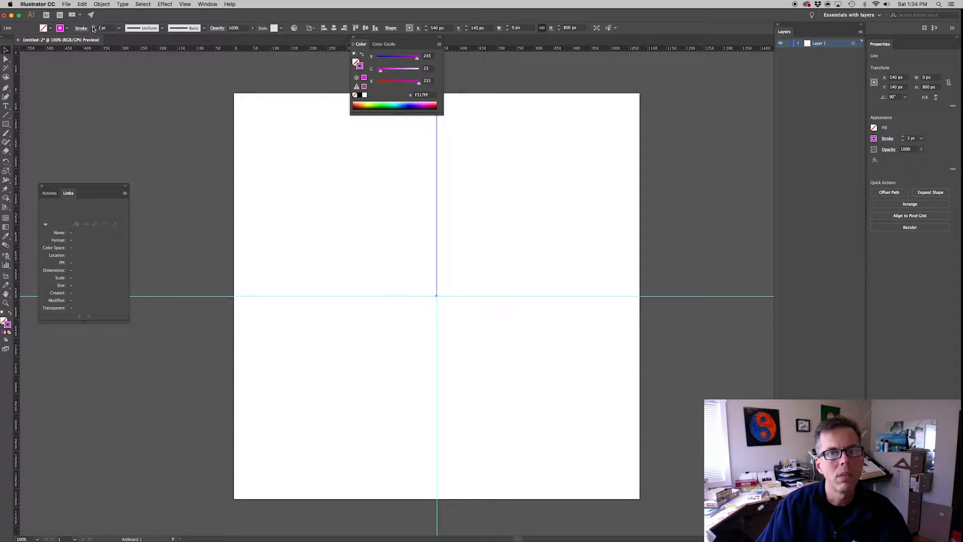
left_click(102, 28)
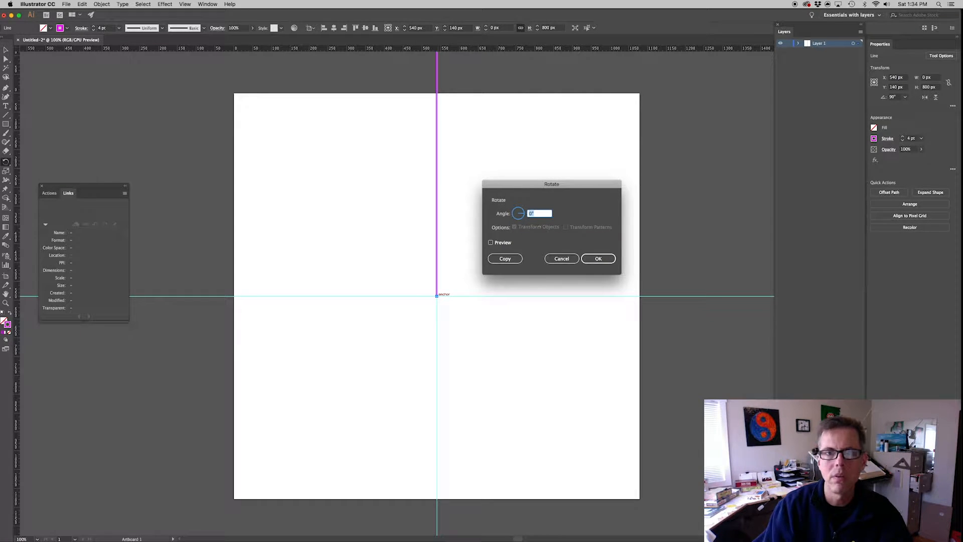
Rotate a copy of the line by 22.5° and join both lines into a closed wedge.
type("22.5")
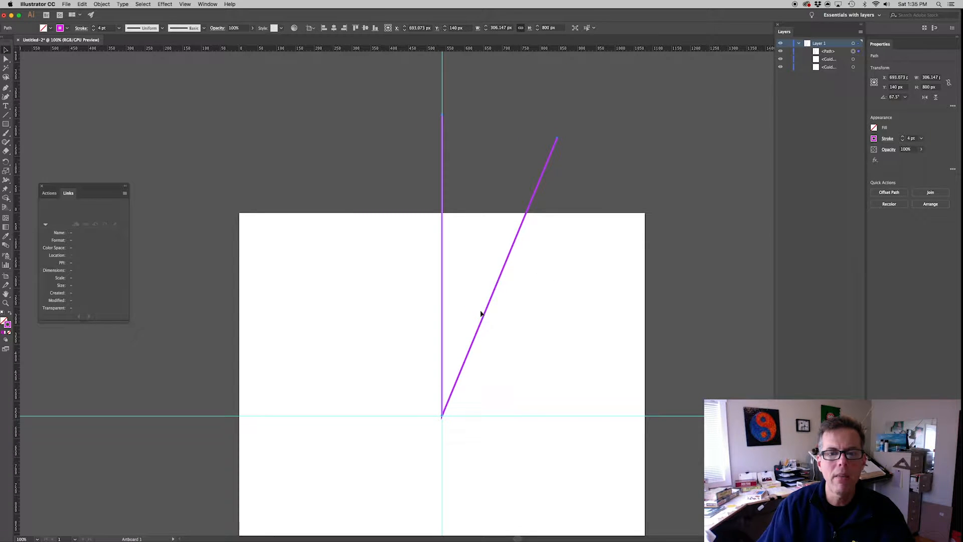
left_click(103, 4)
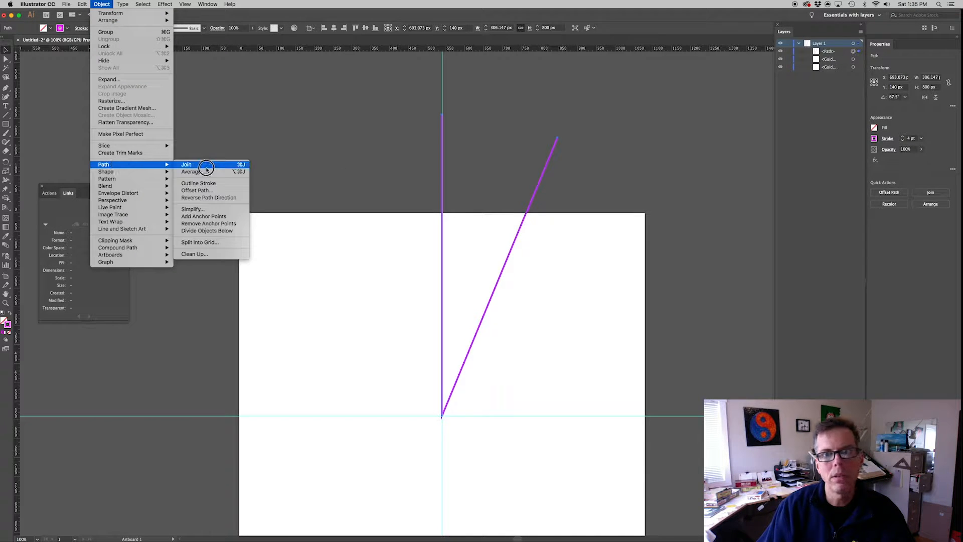
left_click(187, 164)
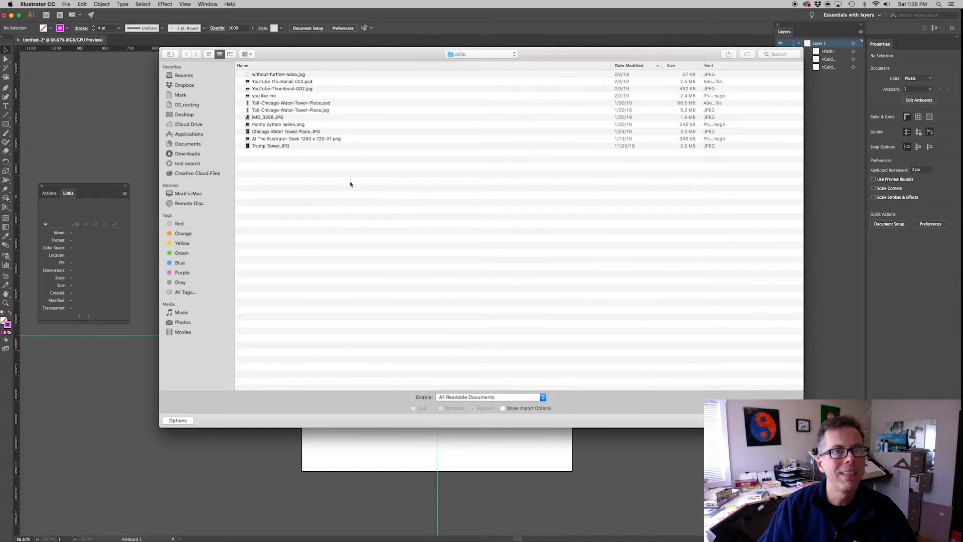
mouse_move(332, 69)
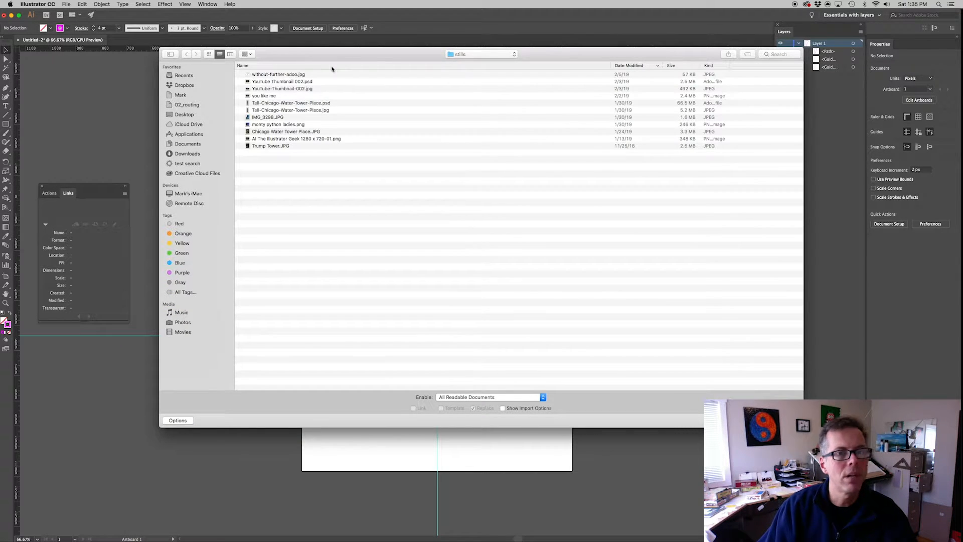
Place the Chicago Water Tower Place.JPG photo onto the artboard.
left_click(67, 5)
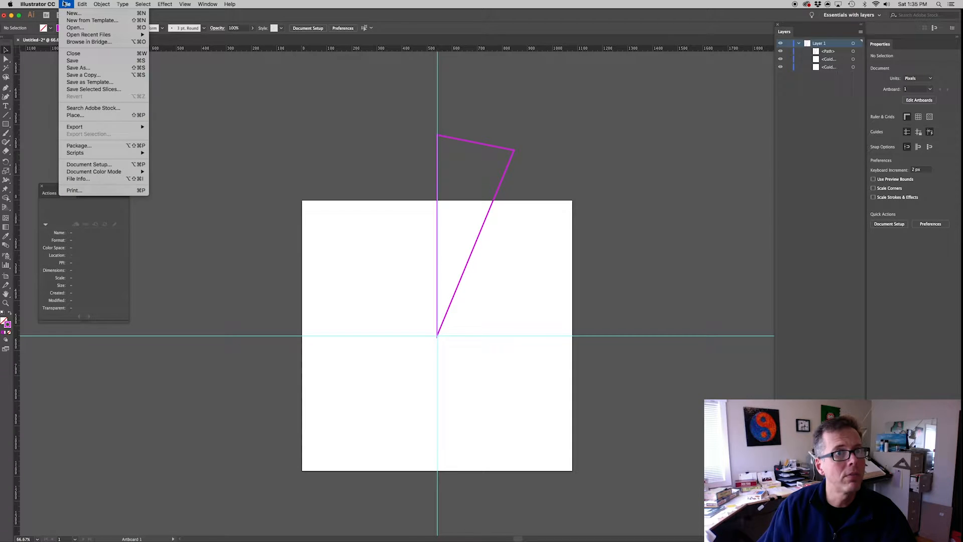
mouse_move(73, 114)
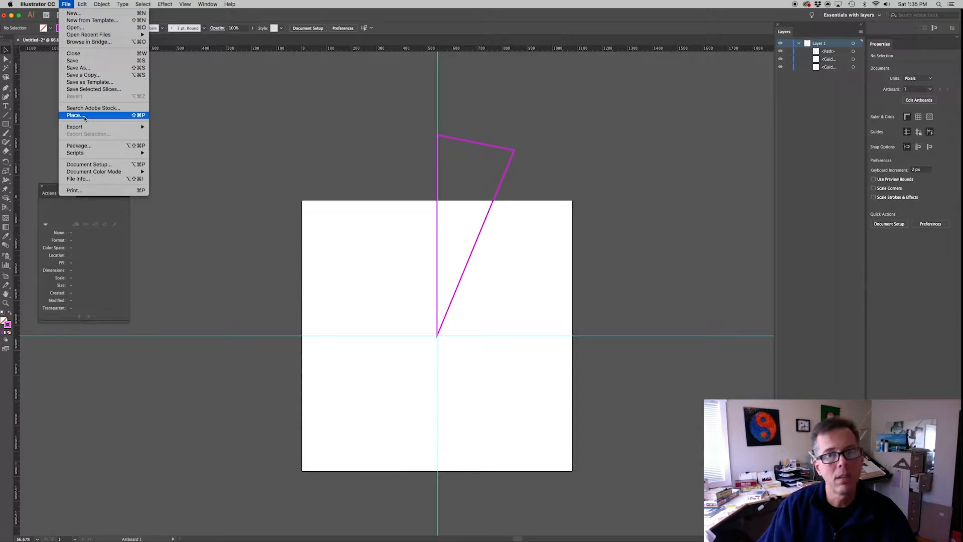
left_click(74, 116)
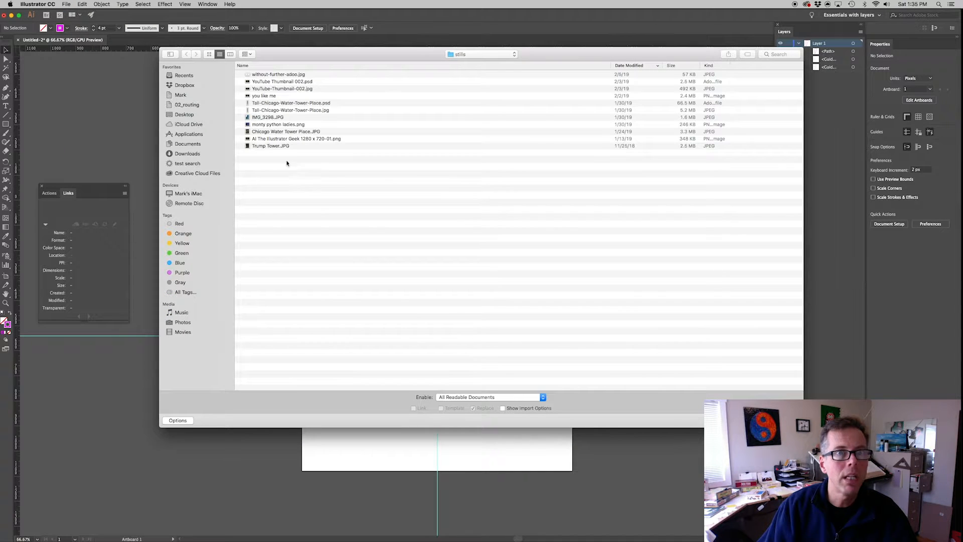
left_click(286, 132)
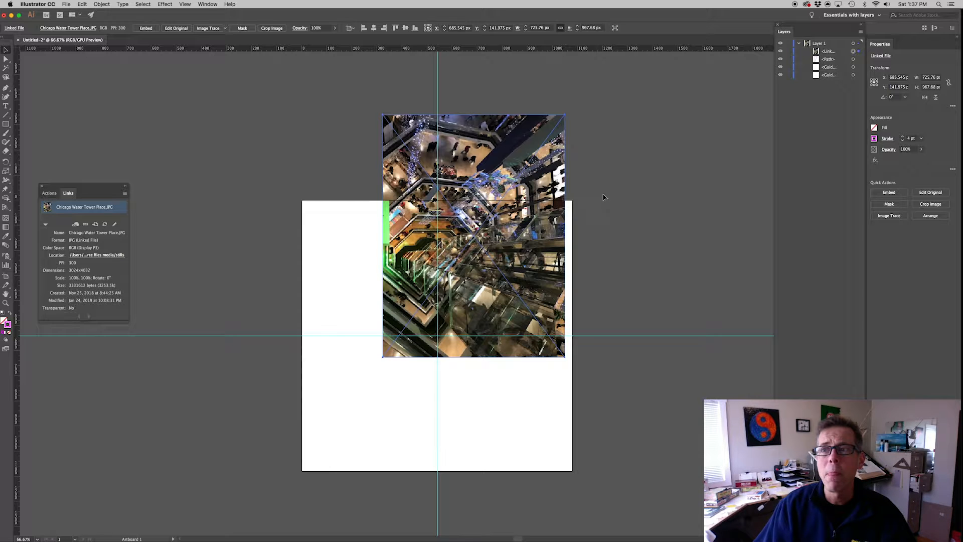
mouse_move(648, 196)
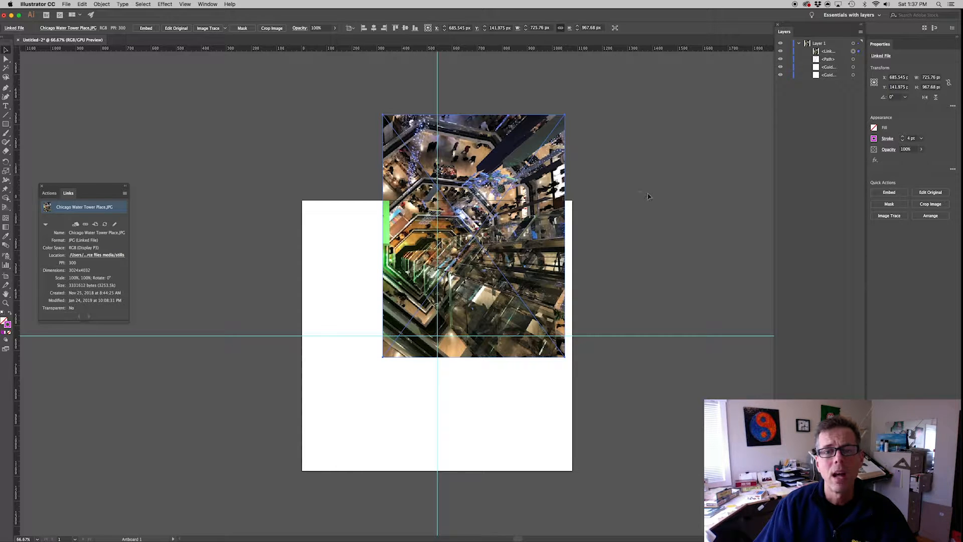
Bring the wedge path in front of the placed photo.
left_click(829, 51)
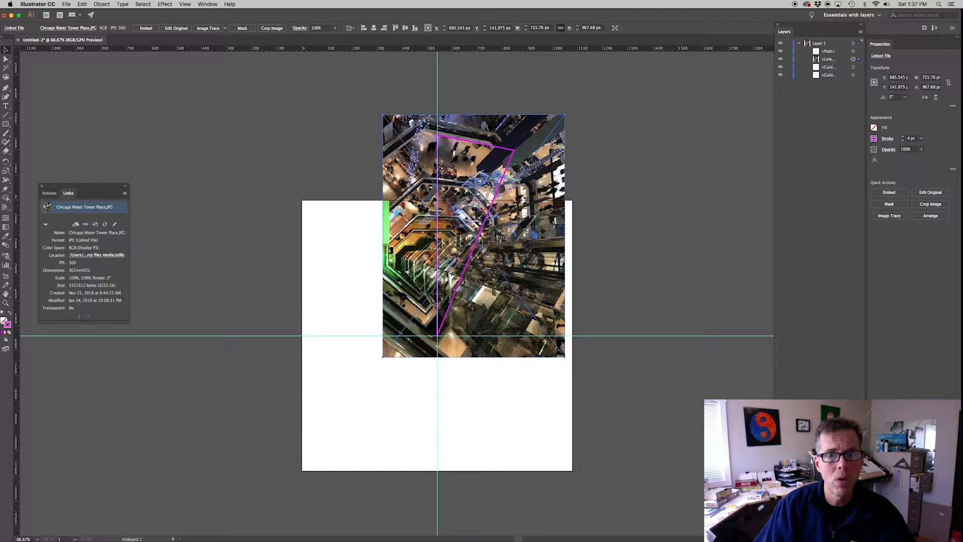
left_click(647, 240)
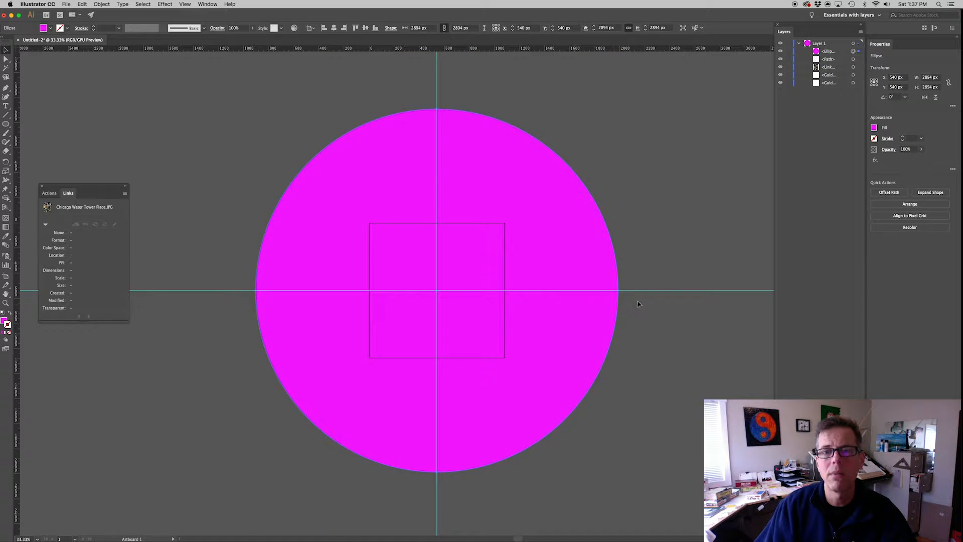
mouse_move(608, 313)
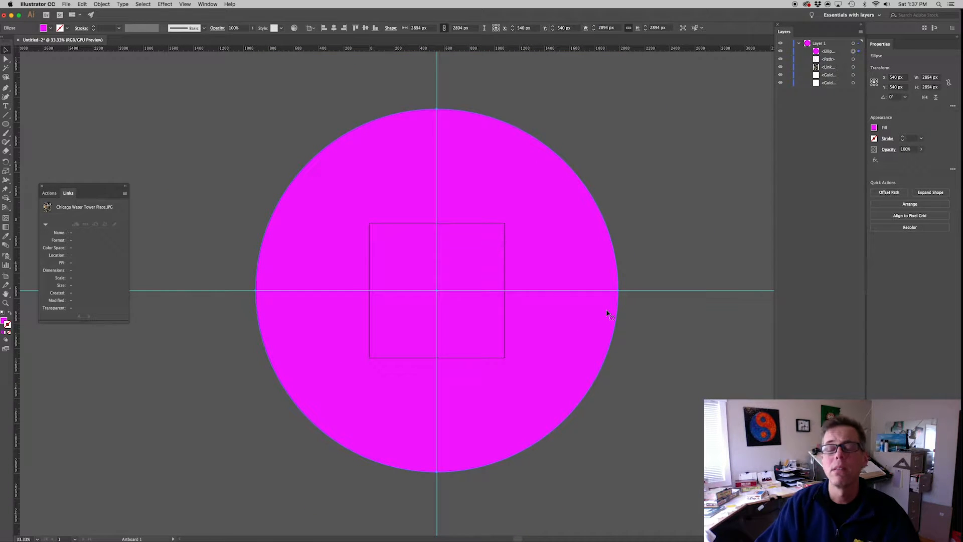
Select the magenta circle and arrange the photo and wedge path above it.
left_click(827, 67)
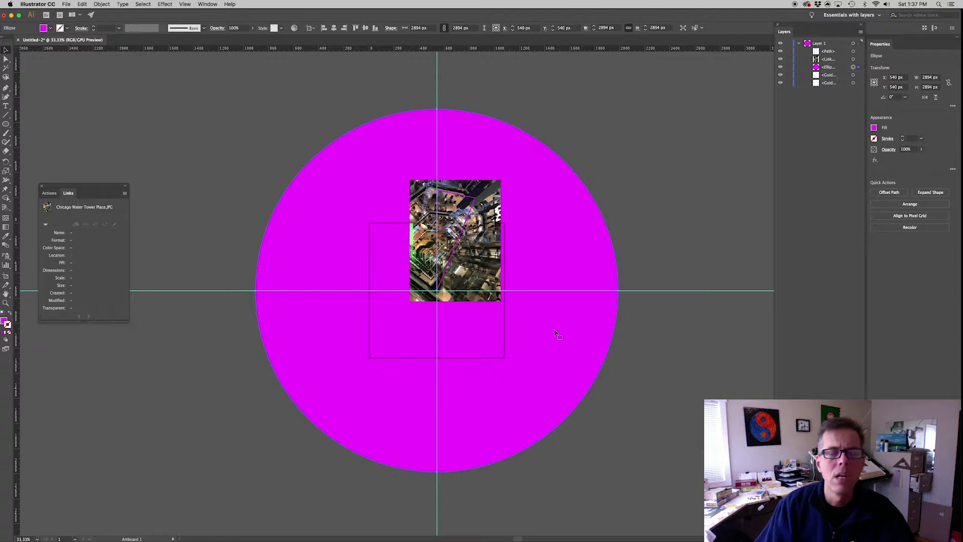
mouse_move(619, 263)
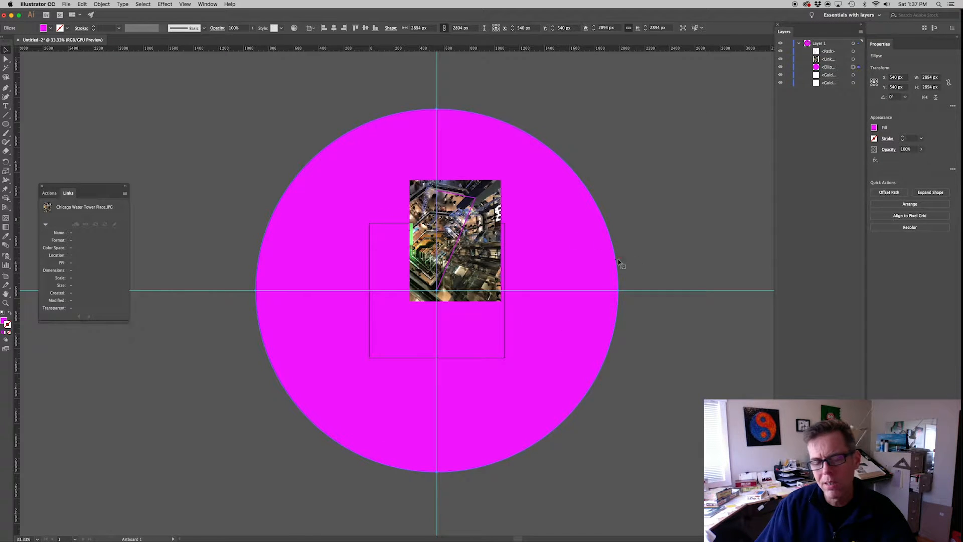
mouse_move(612, 264)
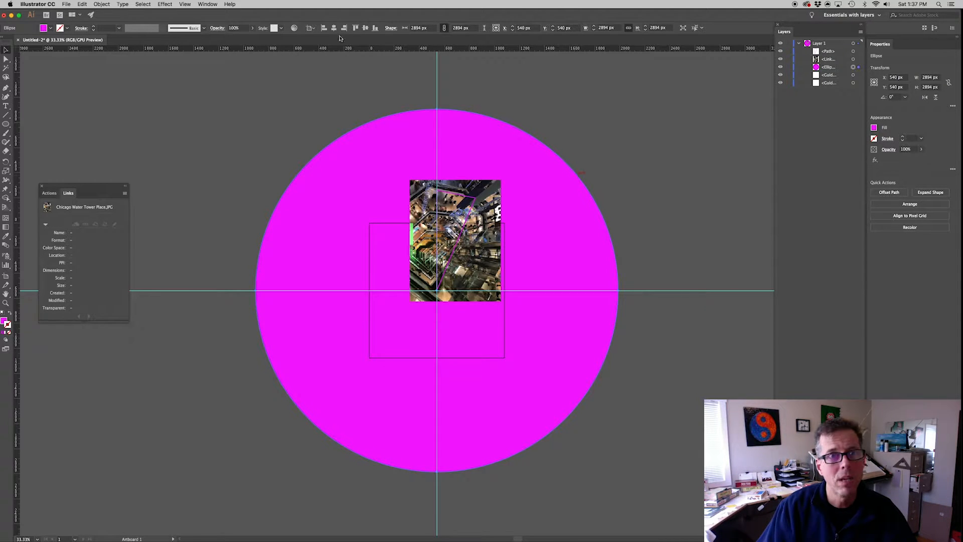
mouse_move(335, 28)
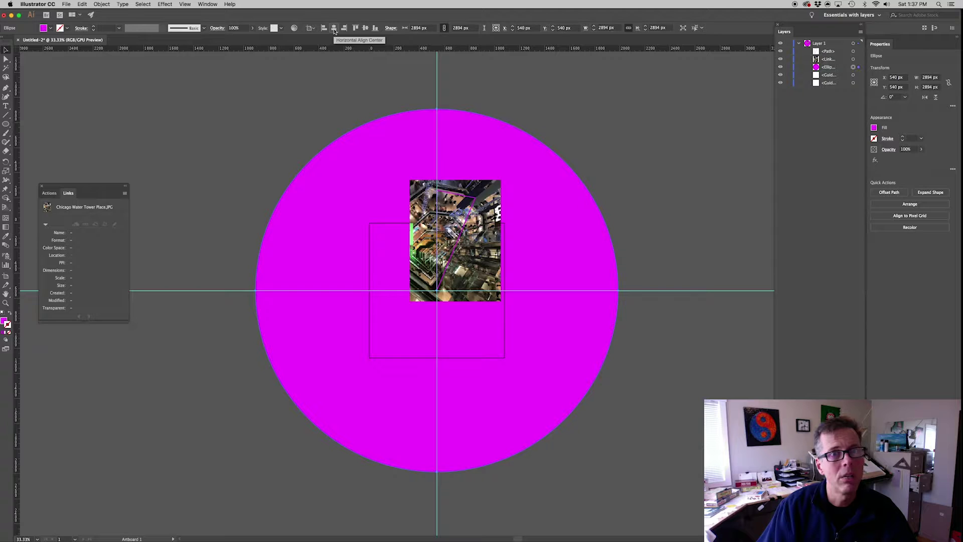
left_click(208, 4)
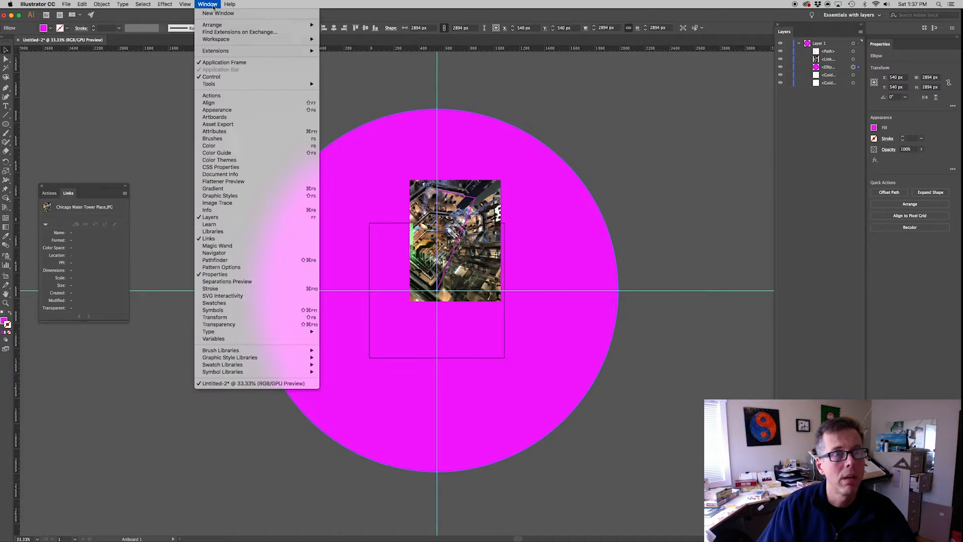
mouse_move(367, 19)
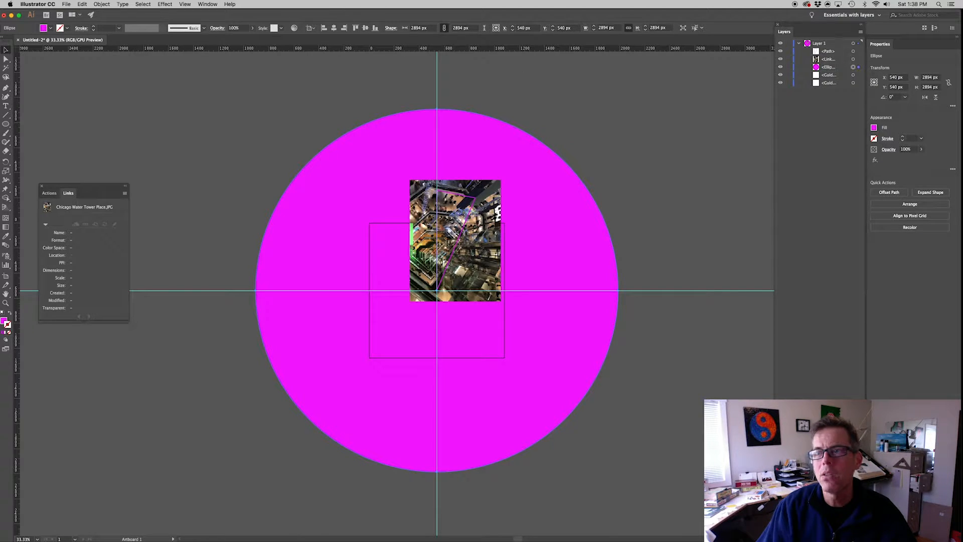
mouse_move(616, 200)
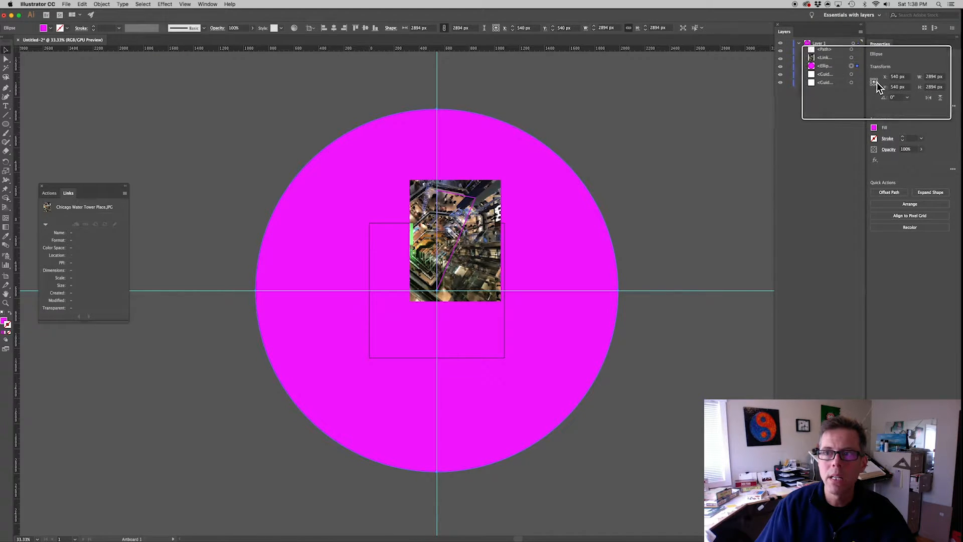
mouse_move(874, 83)
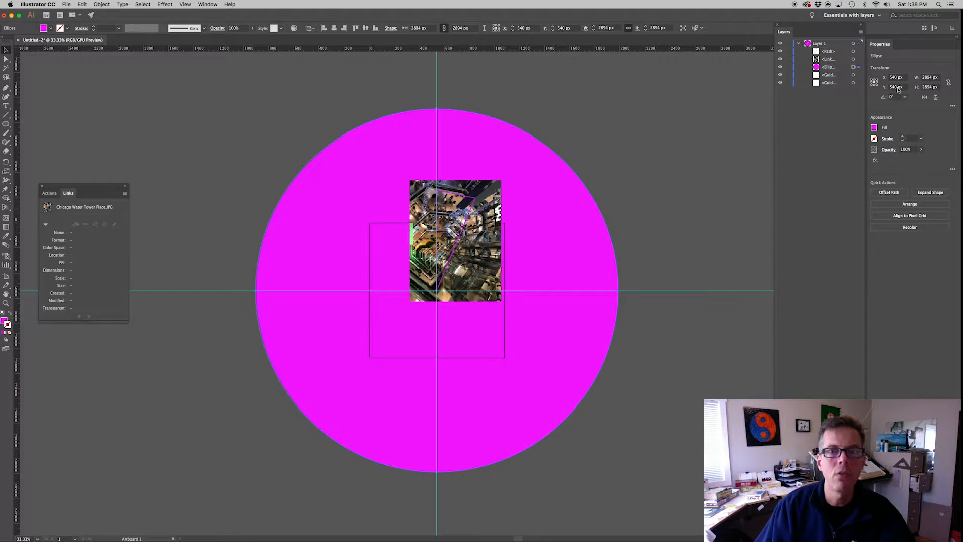
left_click(102, 4)
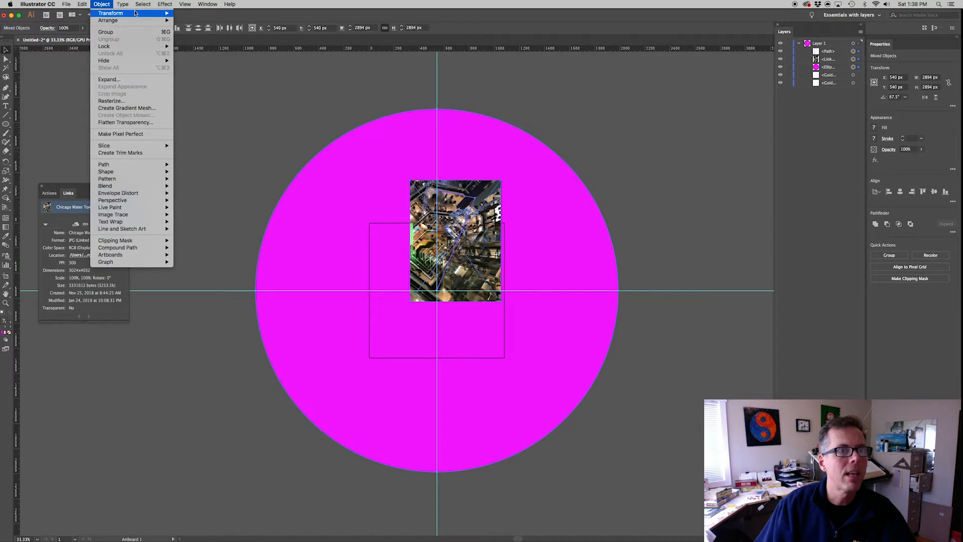
mouse_move(115, 240)
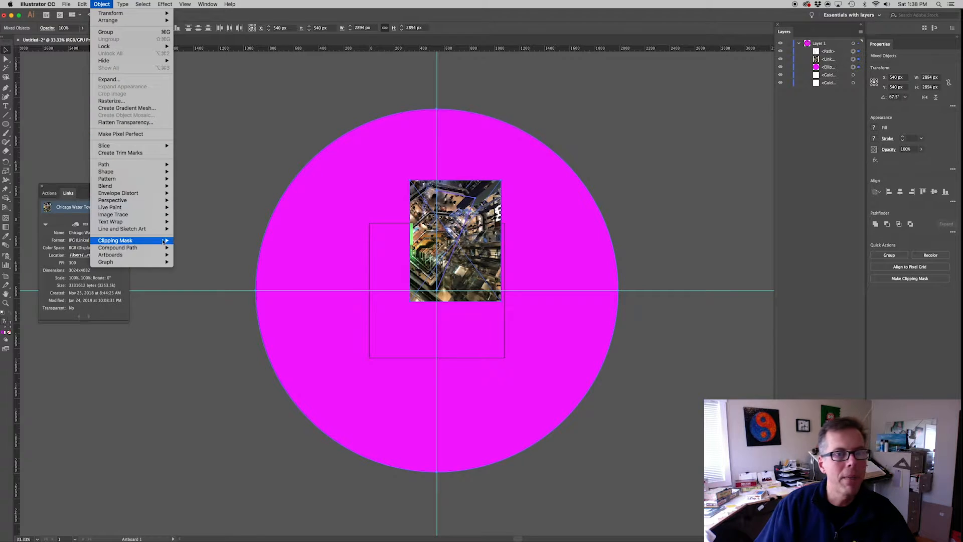
Make a clipping mask trimming the photo to the wedge and zoom out to the whole artboard.
left_click(114, 239)
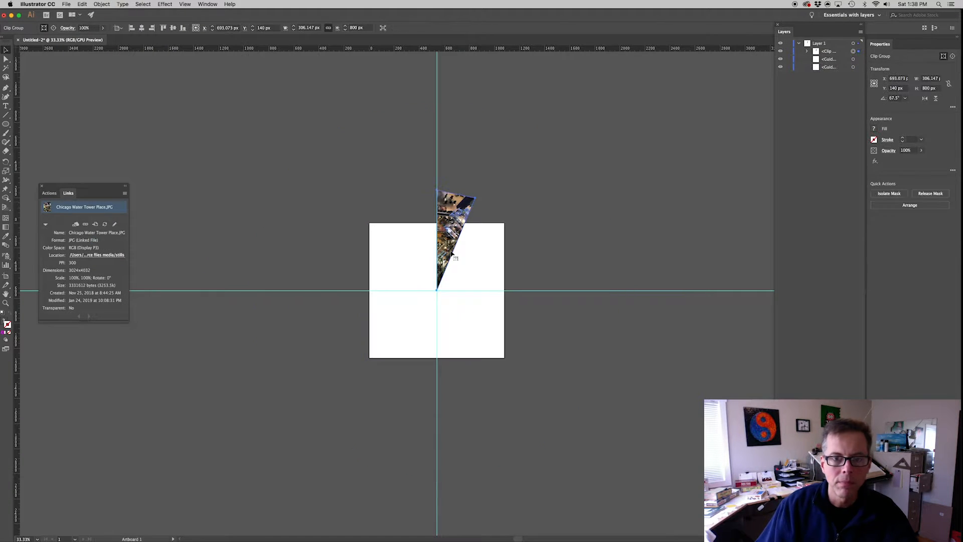
left_click(467, 318)
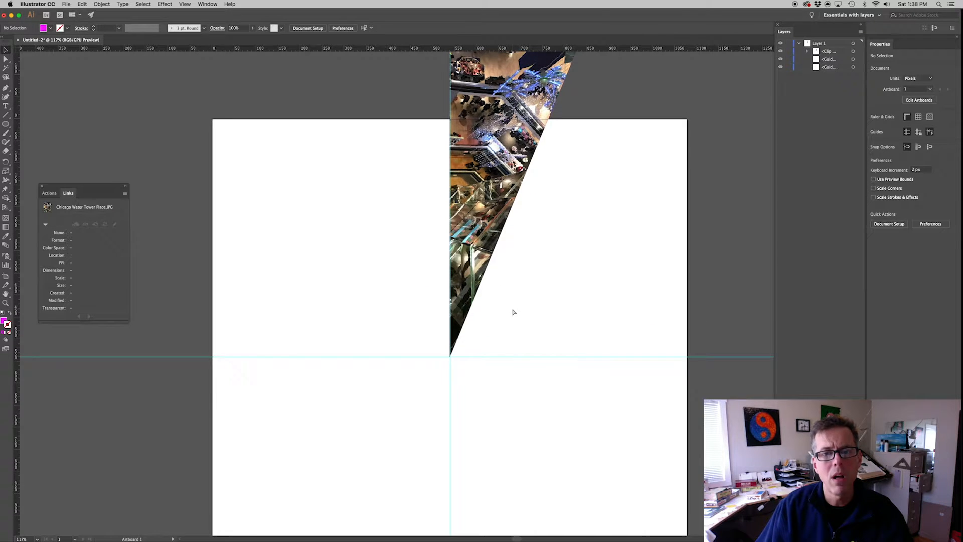
key("cmd+-")
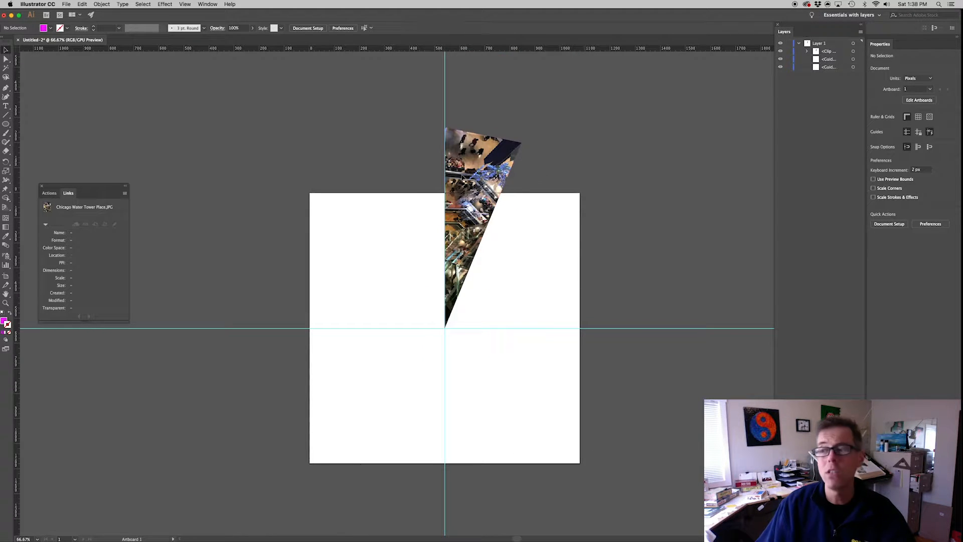
mouse_move(564, 142)
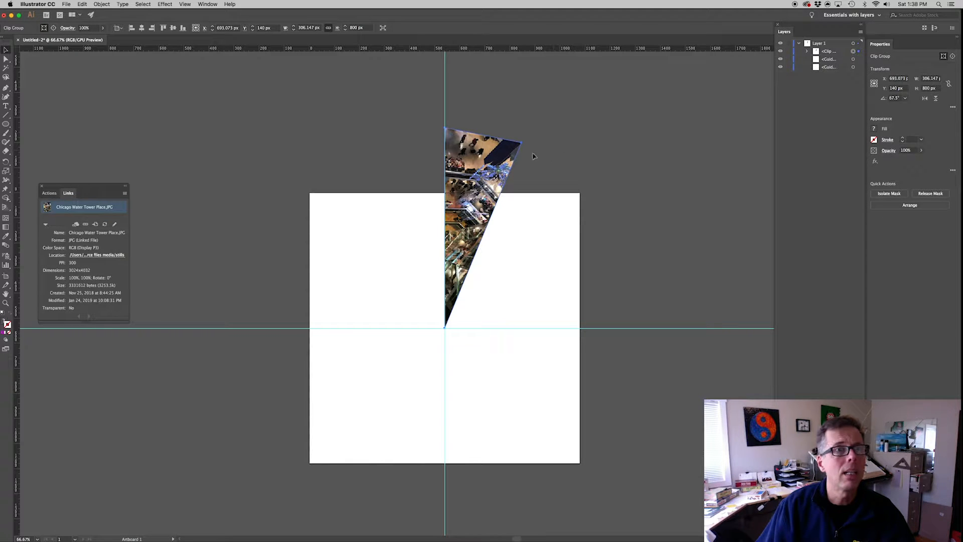
Apply a Transform effect with Reflect X and 1 copy to mirror the photo wedge.
left_click(164, 4)
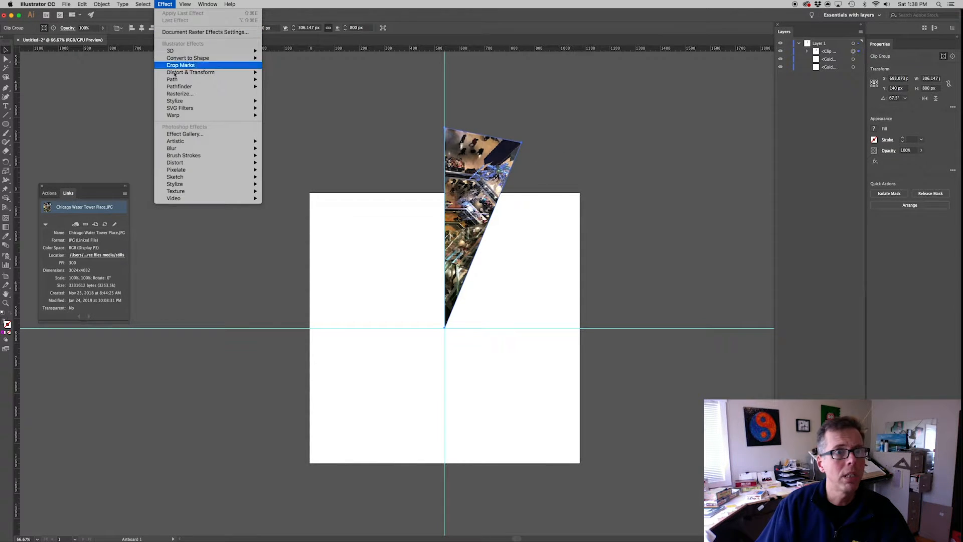
mouse_move(190, 72)
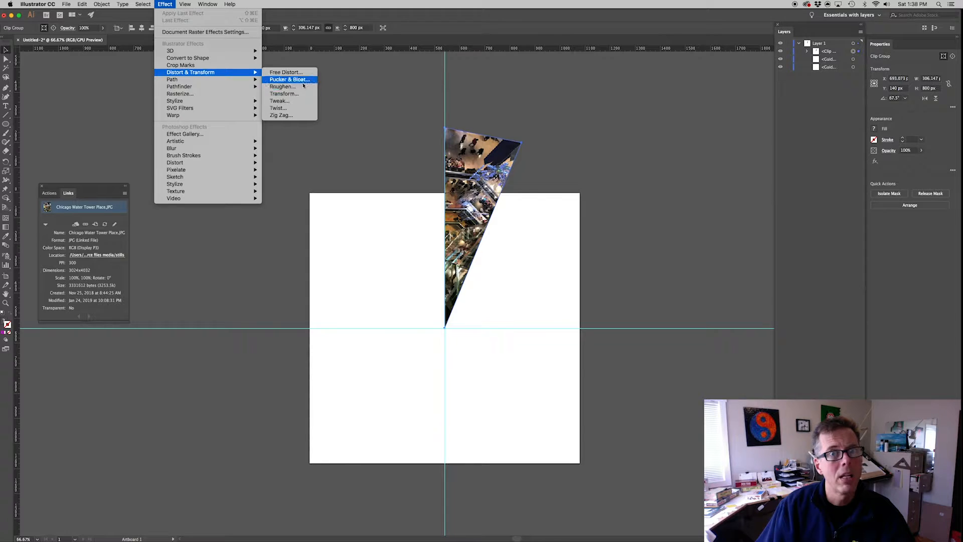
left_click(283, 93)
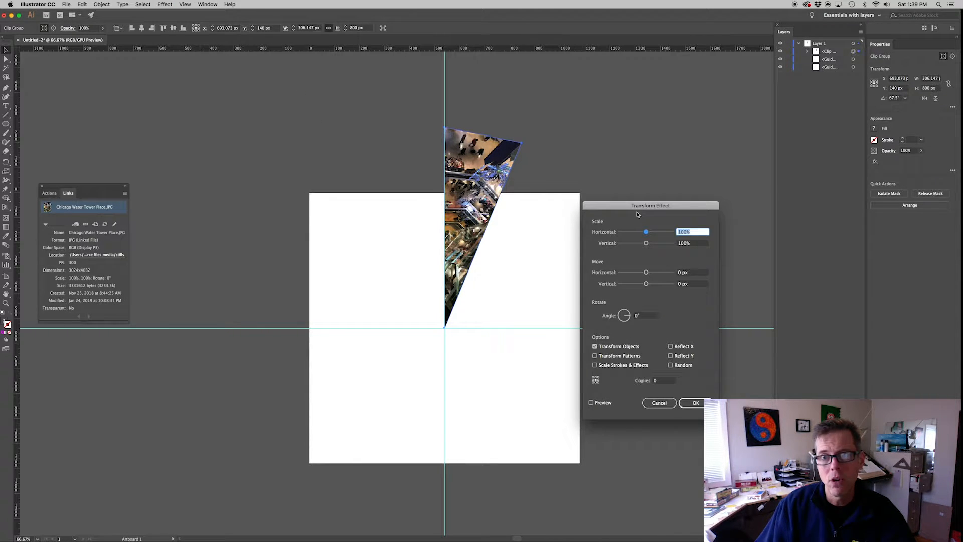
left_click(671, 346)
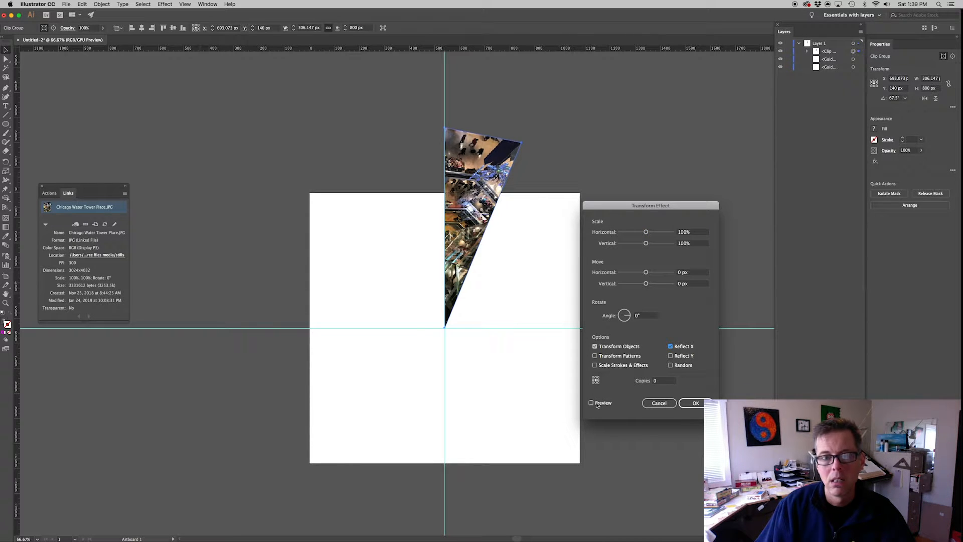
left_click(591, 402)
type("1")
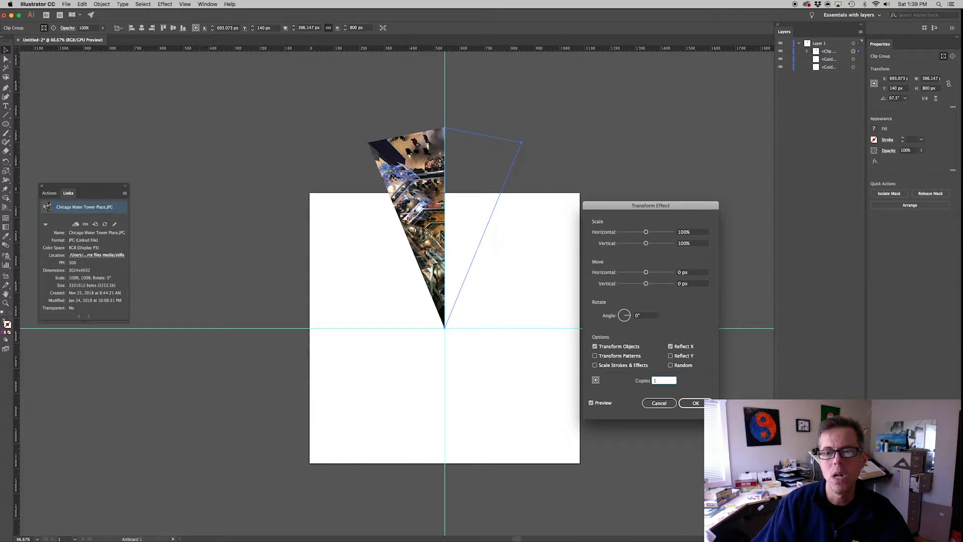
left_click(694, 402)
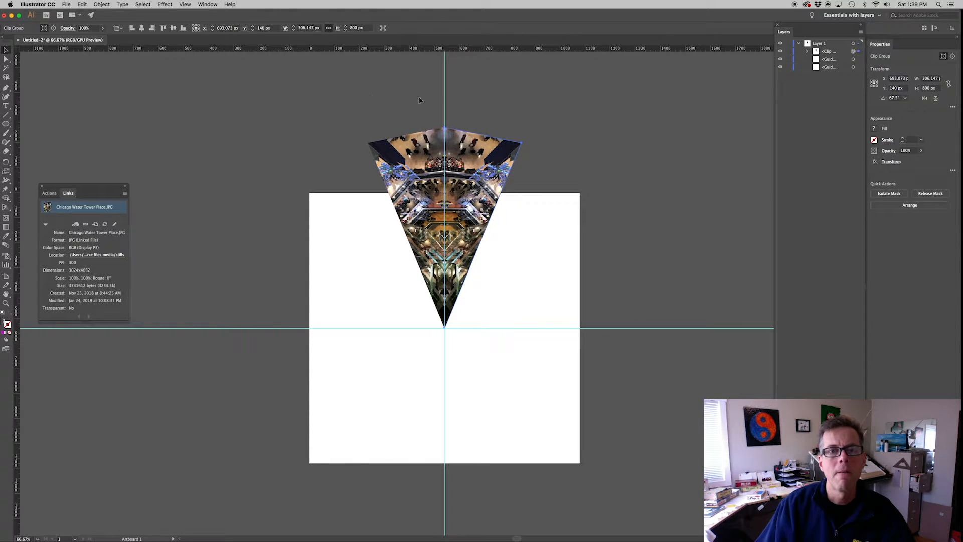
Deselect the wedge and hide the guides.
left_click(496, 304)
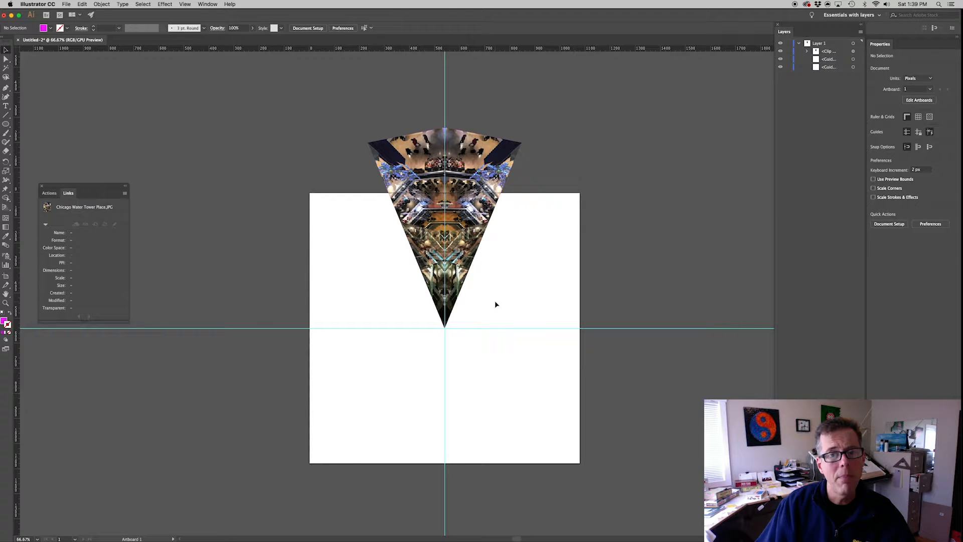
mouse_move(255, 173)
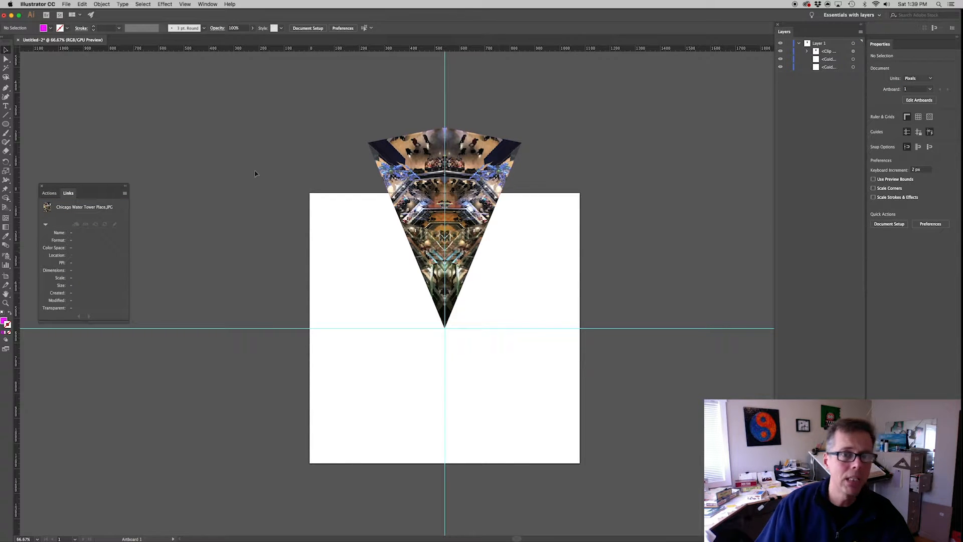
mouse_move(611, 300)
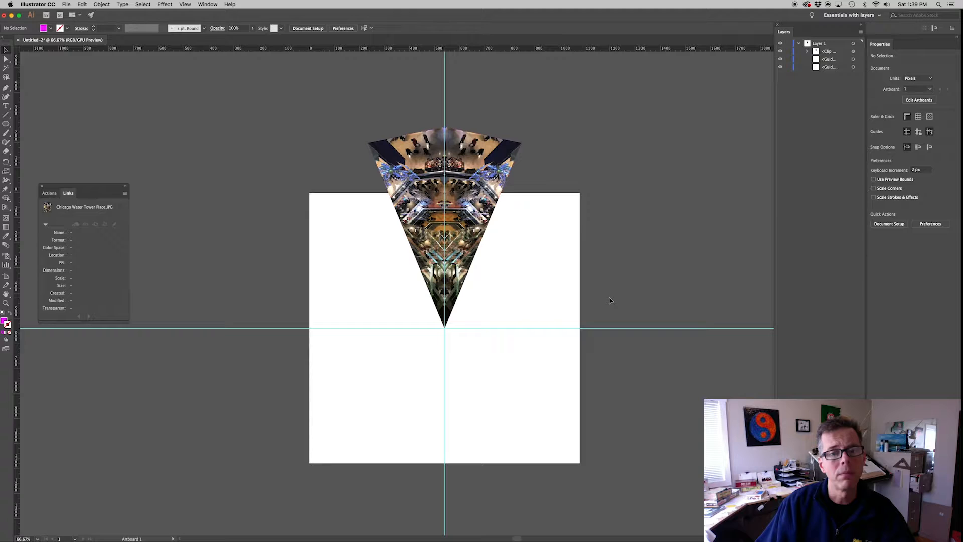
mouse_move(488, 233)
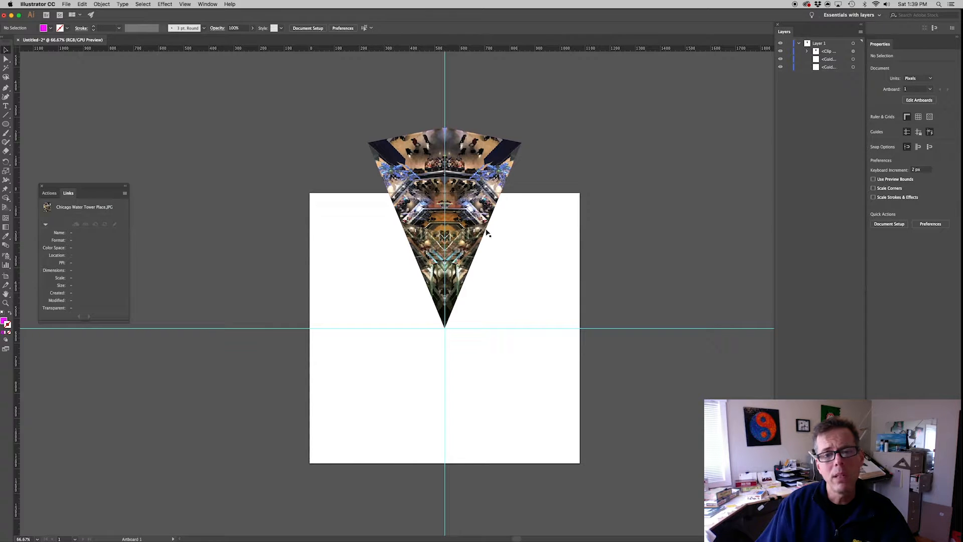
mouse_move(226, 72)
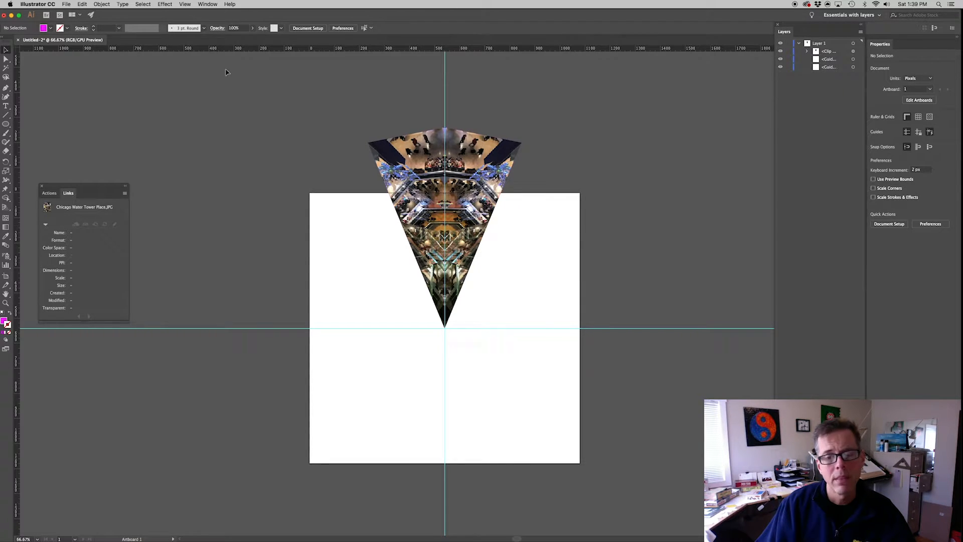
left_click(185, 4)
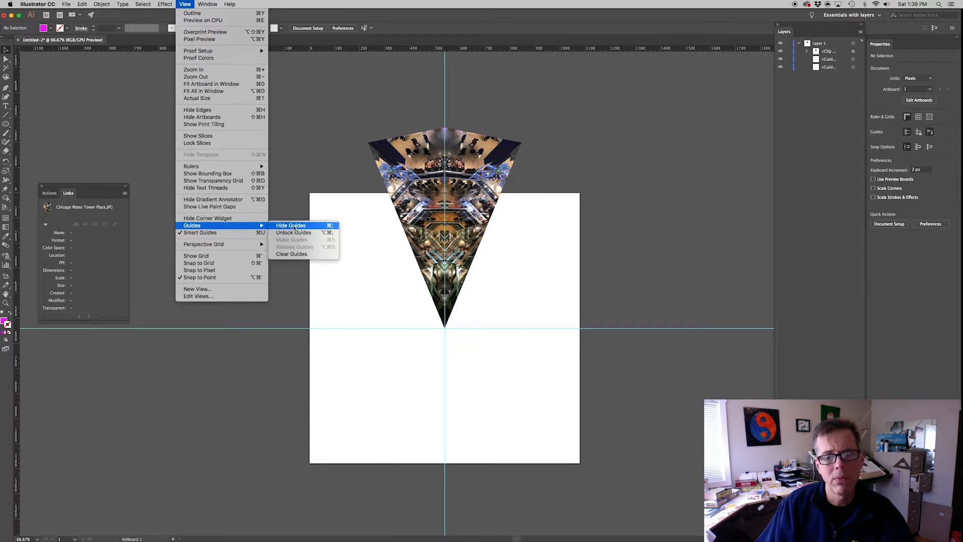
left_click(291, 225)
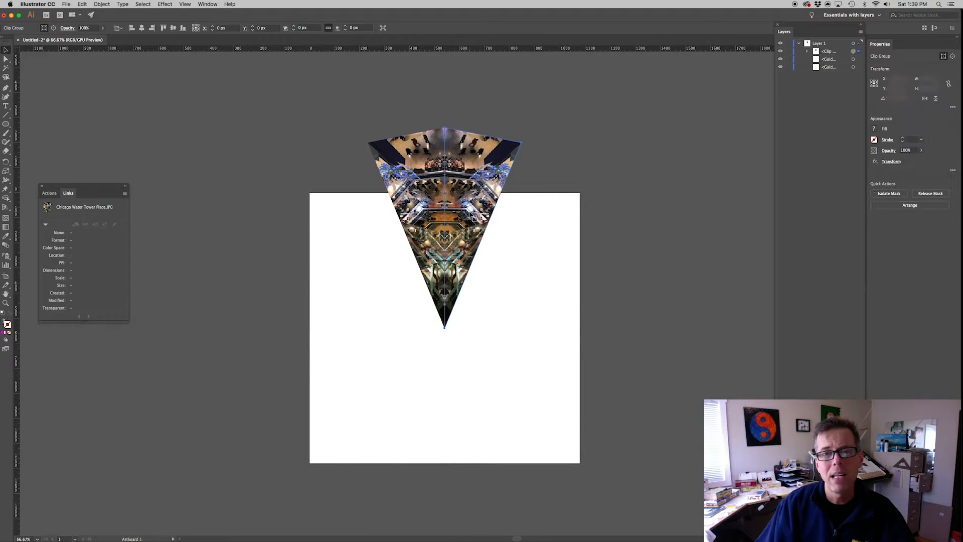
Select the mirrored wedge and start a second Transform effect, raising the new-instance prompt.
left_click(83, 207)
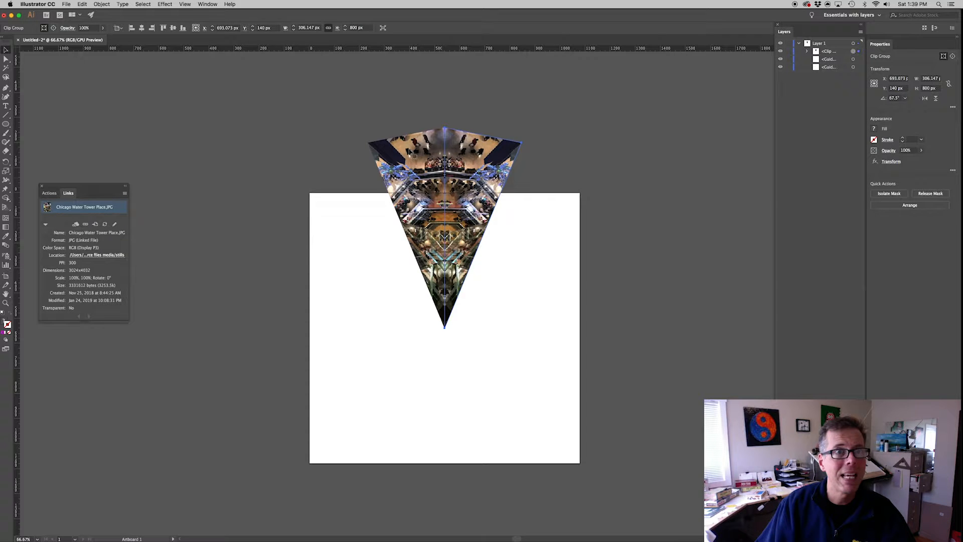
left_click(163, 4)
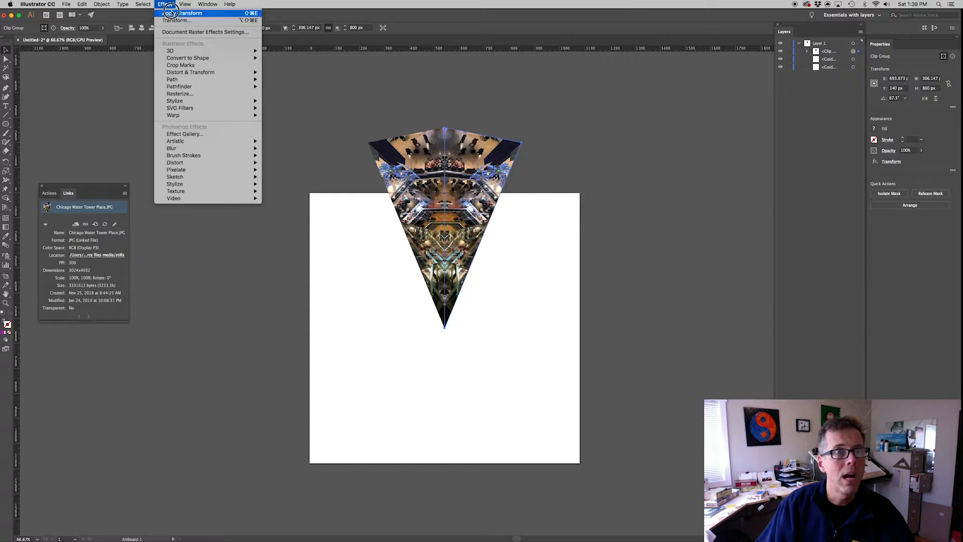
mouse_move(181, 20)
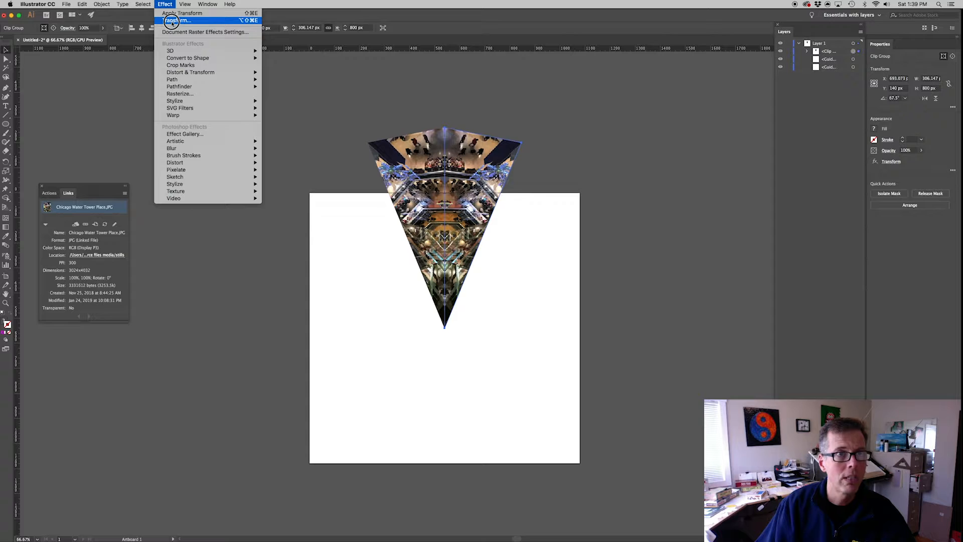
mouse_move(190, 73)
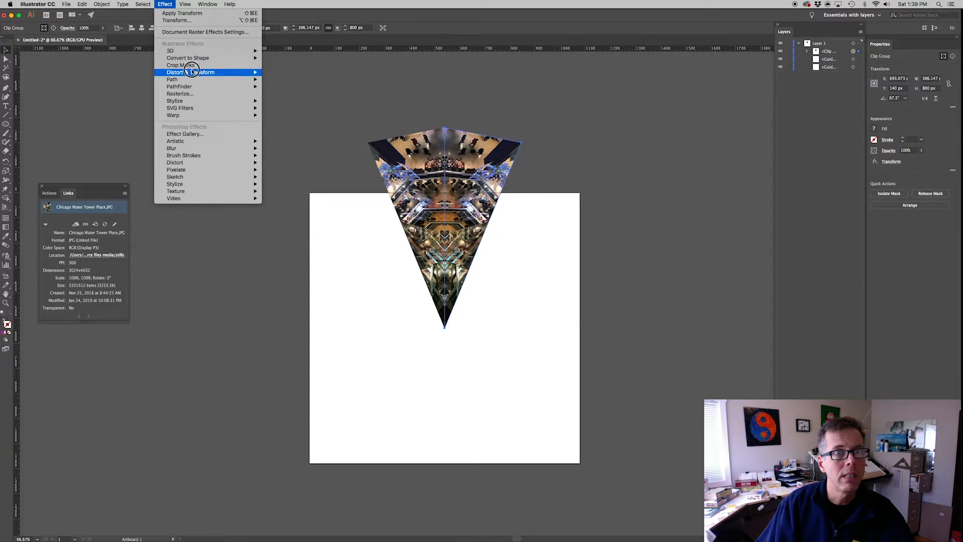
mouse_move(180, 64)
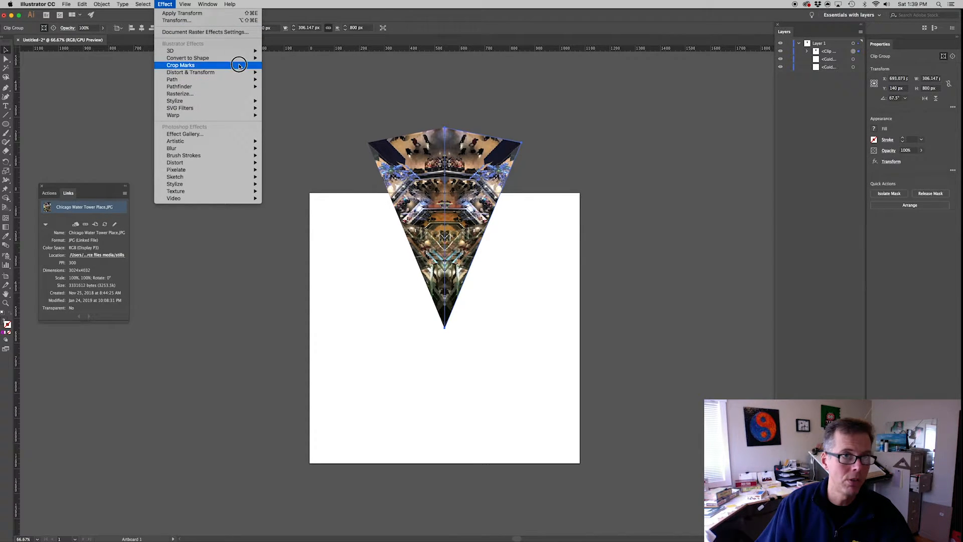
mouse_move(176, 20)
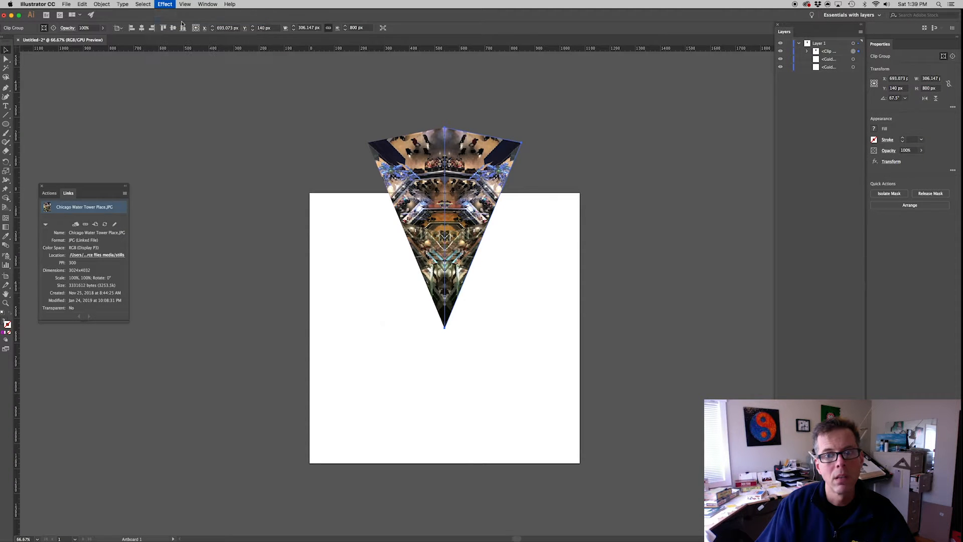
left_click(163, 4)
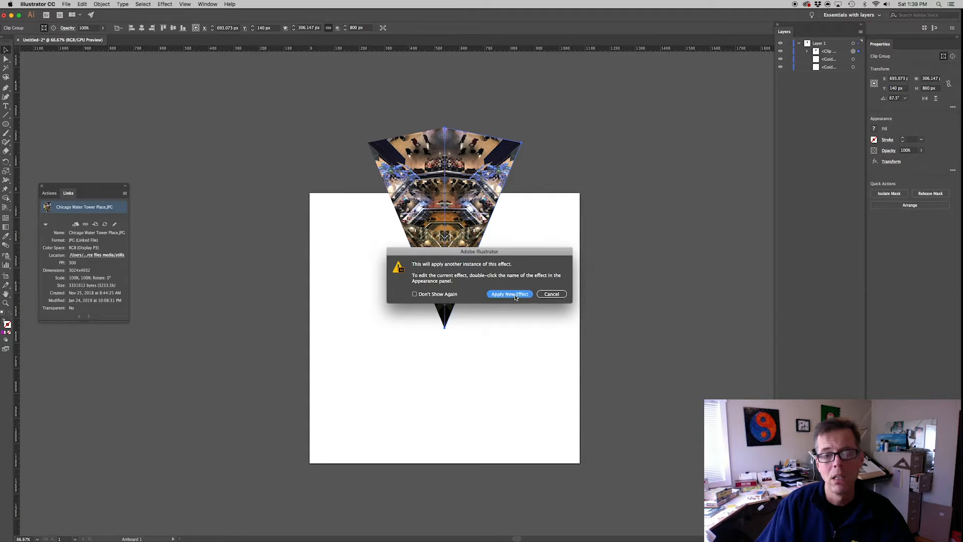
Apply a new Transform effect without Reflect X, angle 45° and 7 copies for a full kaleidoscope.
left_click(510, 294)
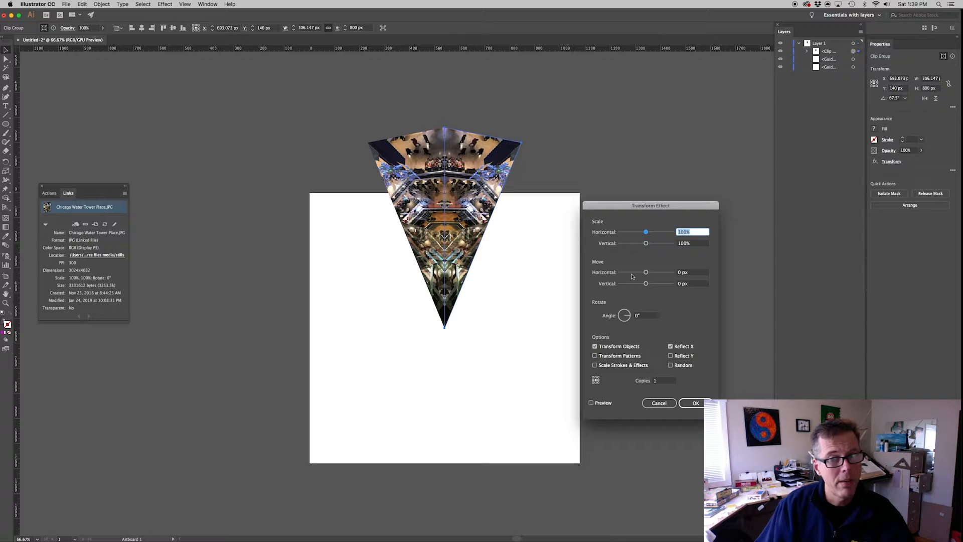
mouse_move(650, 320)
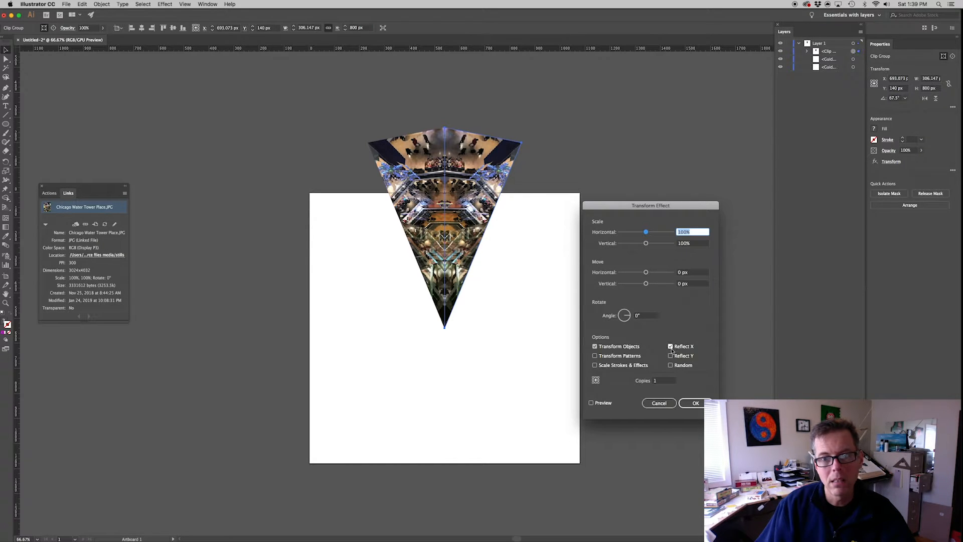
left_click(671, 346)
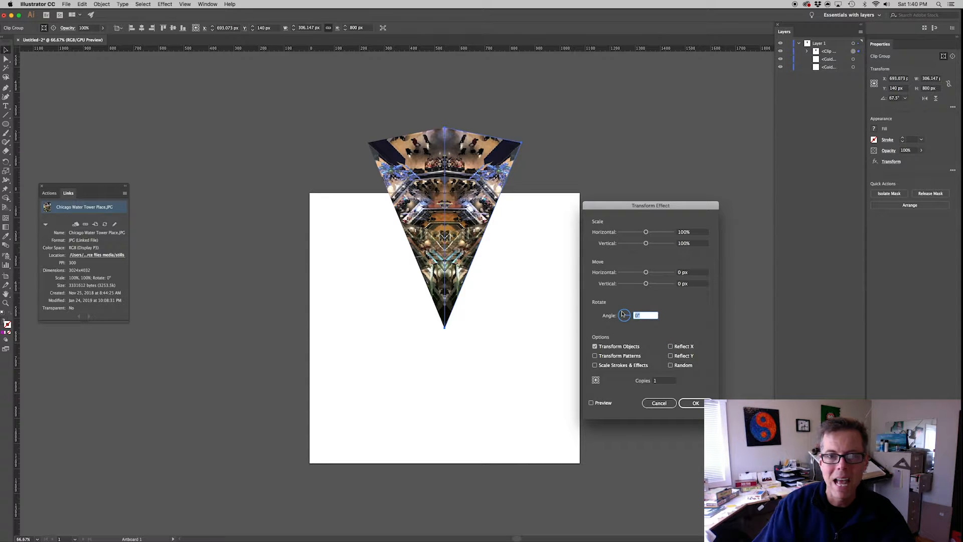
type("45")
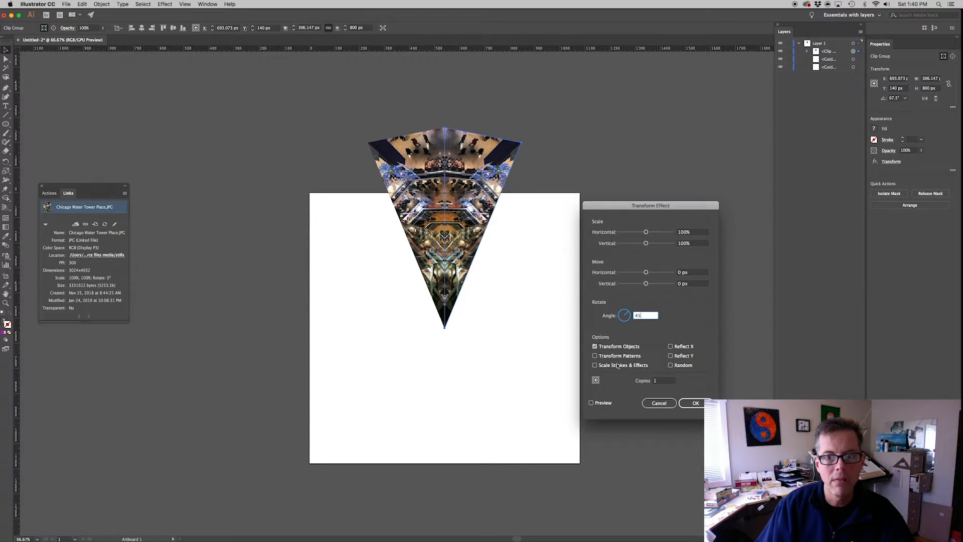
left_click(591, 402)
type("7")
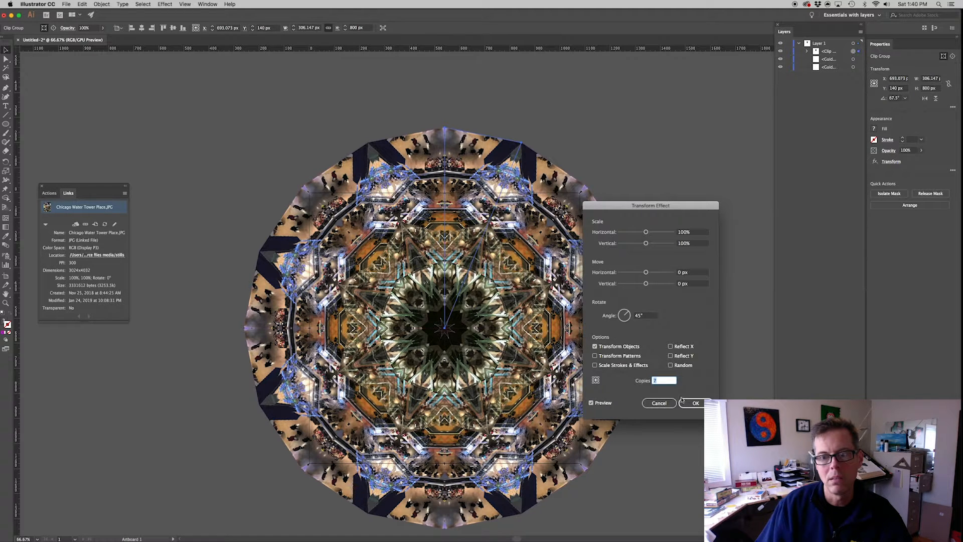
left_click(696, 402)
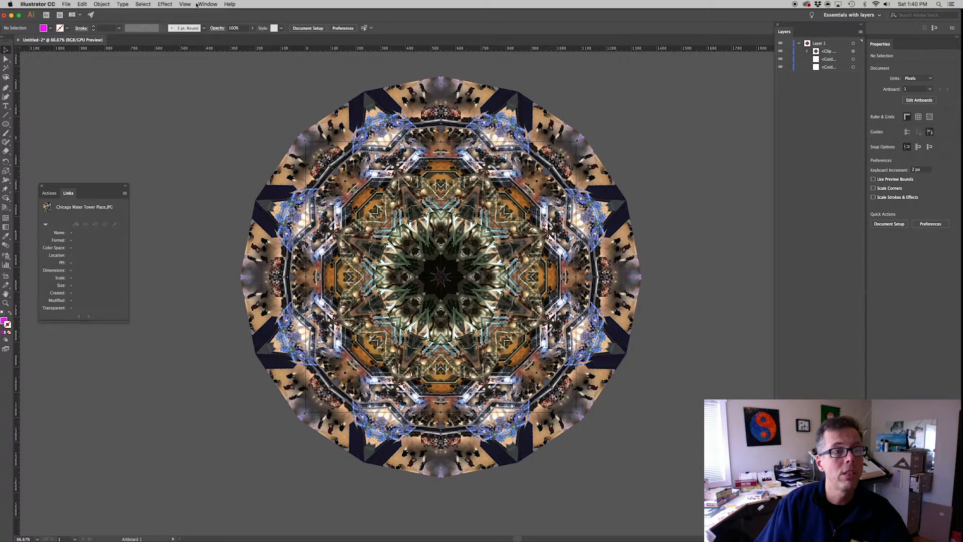
Bring up the Appearance panel from the Window menu and move it clear of the artwork.
left_click(208, 4)
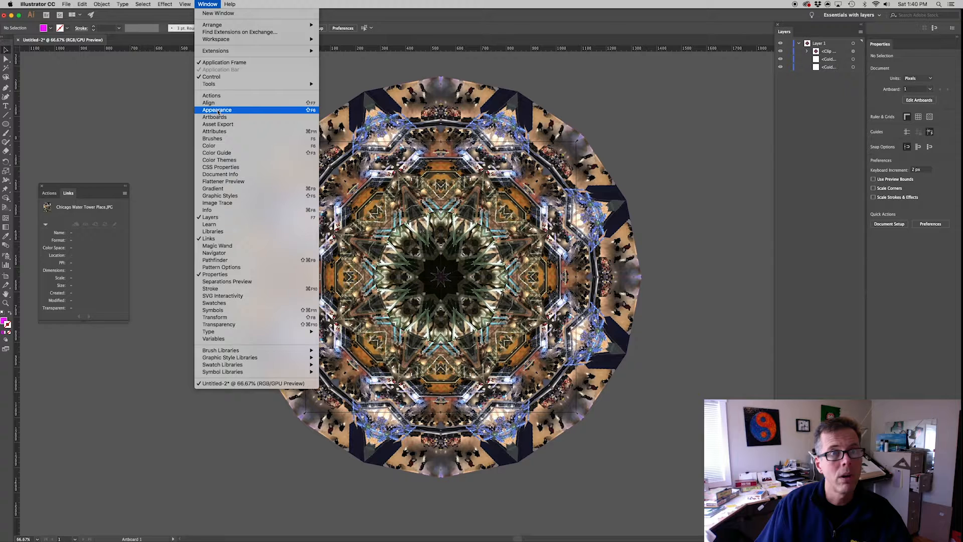
left_click(216, 109)
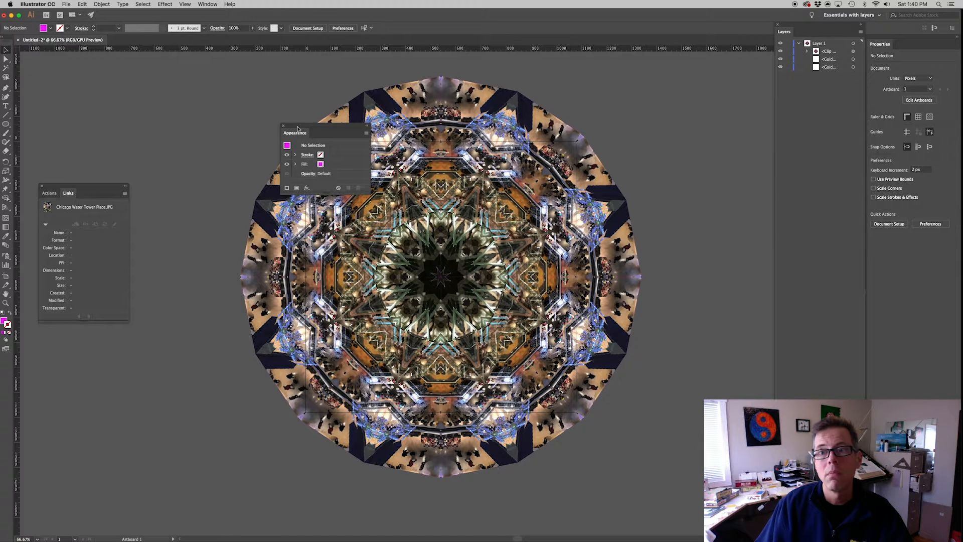
left_click_drag(295, 132, 664, 79)
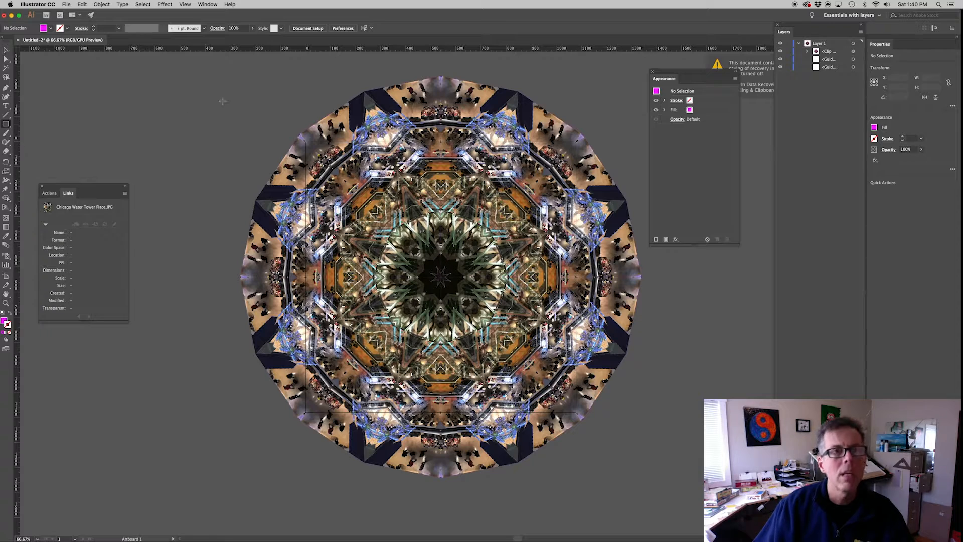
mouse_move(248, 91)
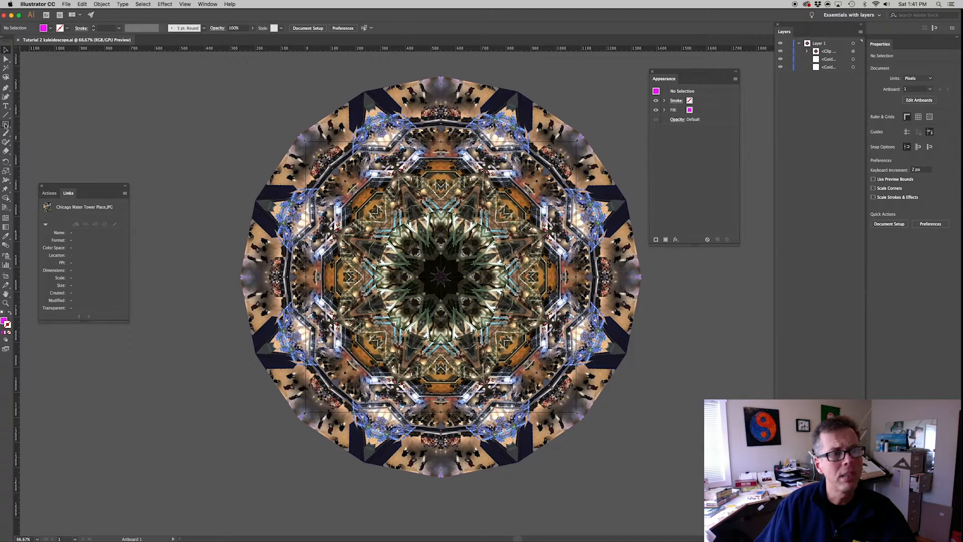
Make a 1080×1080 px square, centre it, clear its fill and stroke, and select all artwork for the clipping mask.
left_click(7, 123)
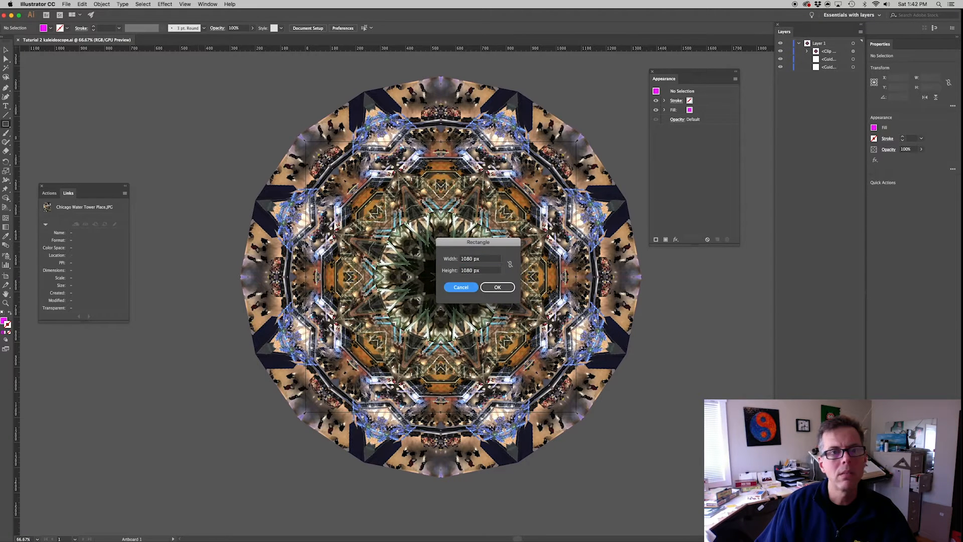
left_click(498, 287)
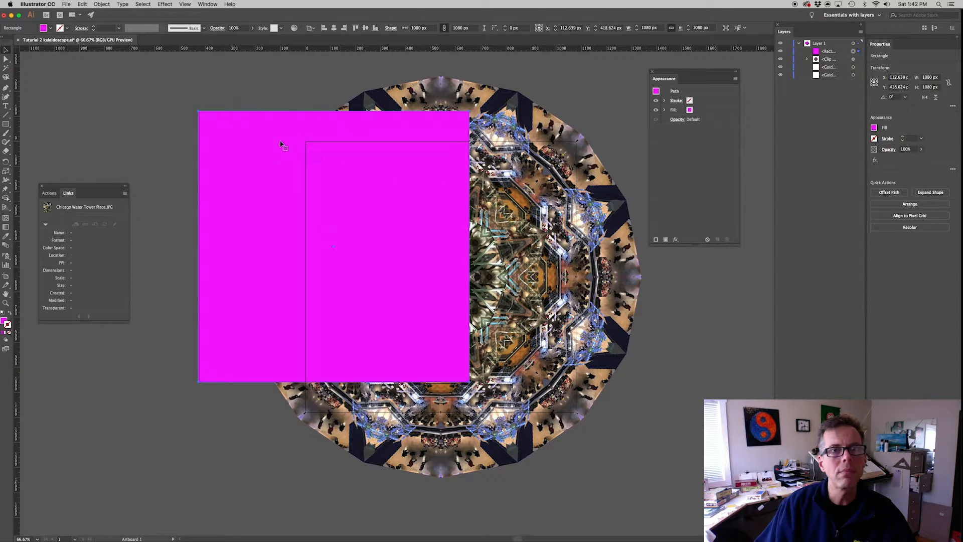
left_click(355, 28)
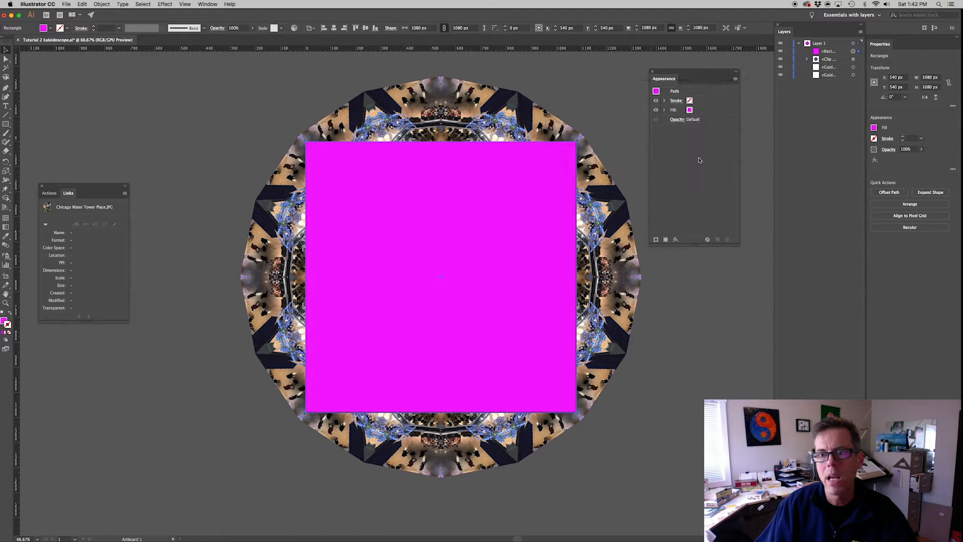
mouse_move(707, 239)
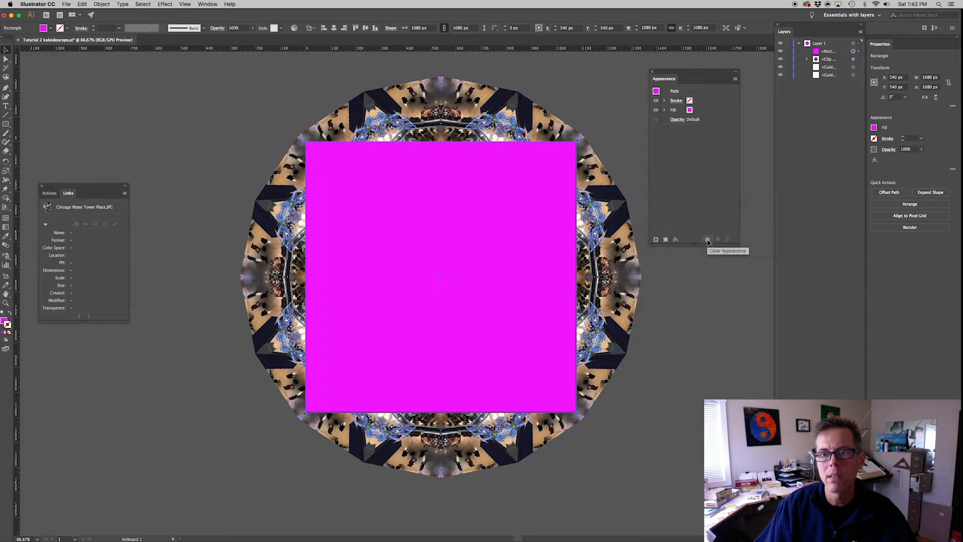
left_click(707, 239)
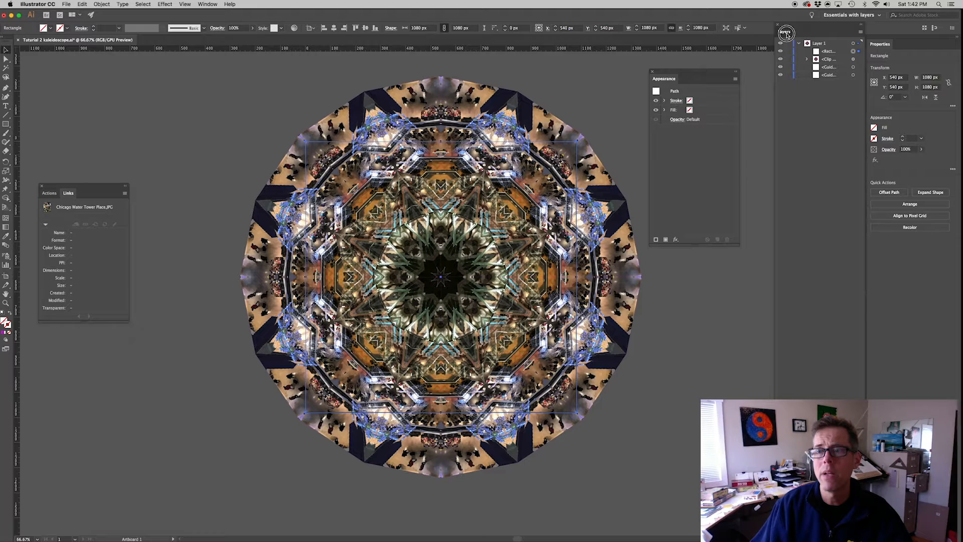
left_click(786, 32)
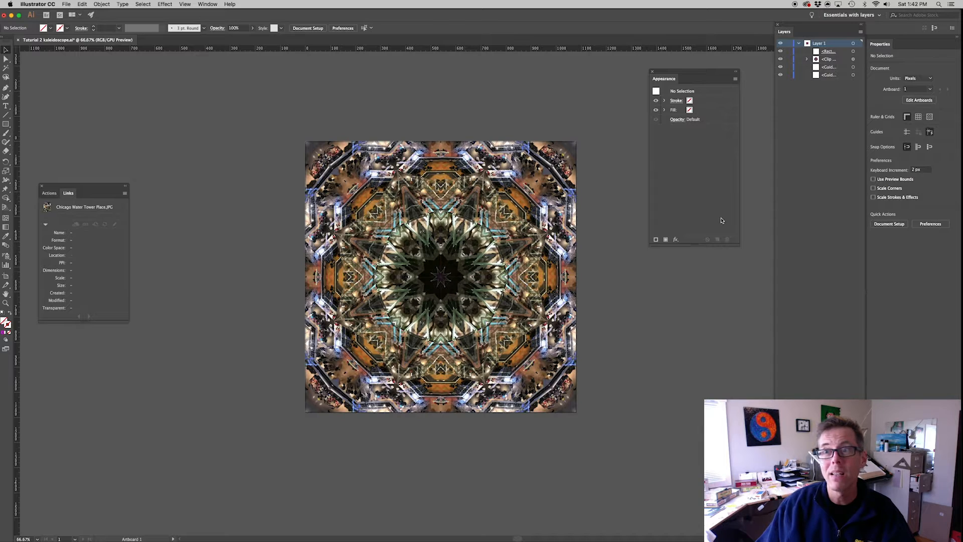
Select the mall photo inside the wedge clip and hide selection edges via View > Hide Edges.
left_click(806, 59)
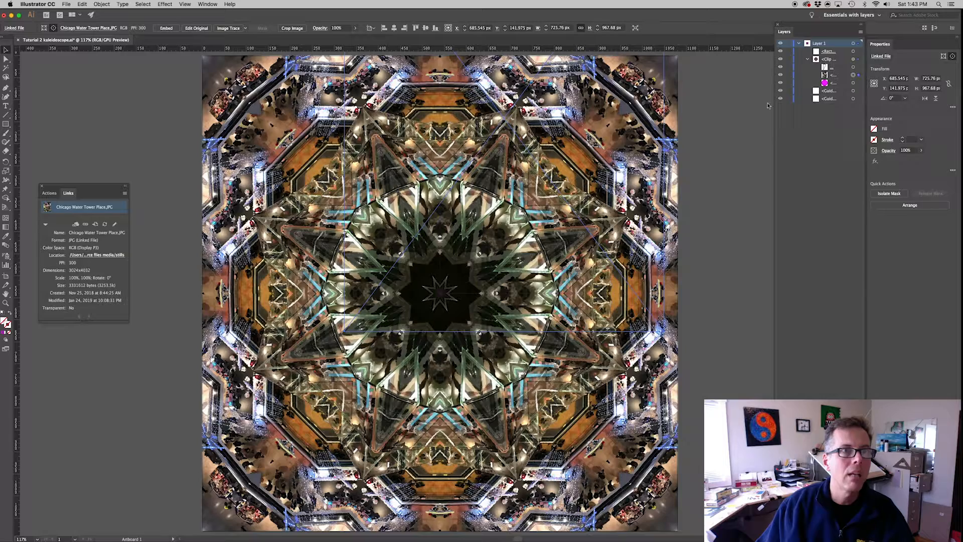
left_click(184, 4)
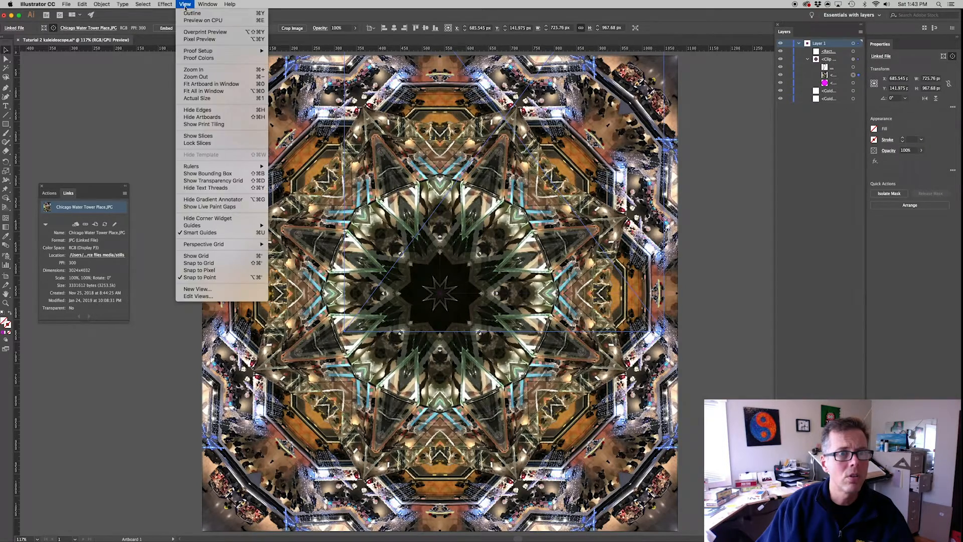
mouse_move(196, 109)
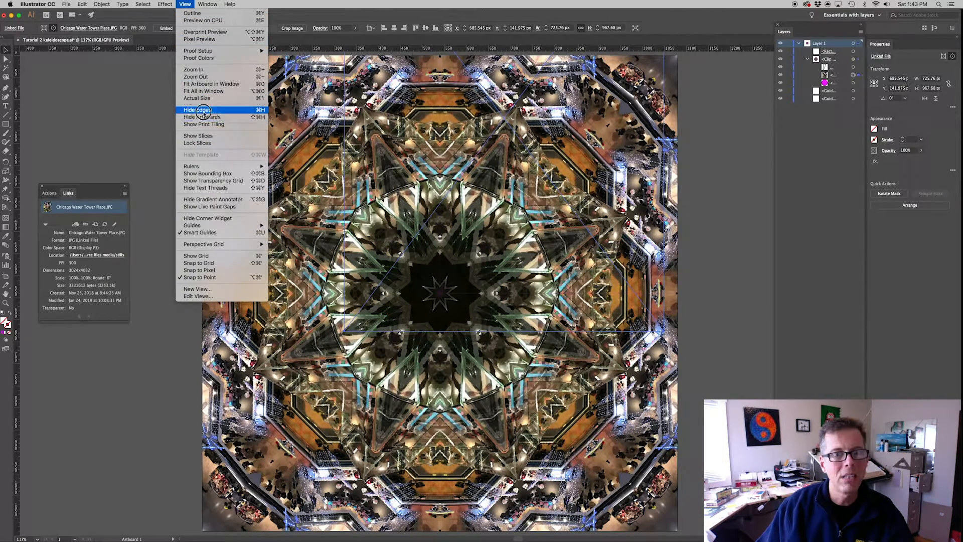
left_click(197, 109)
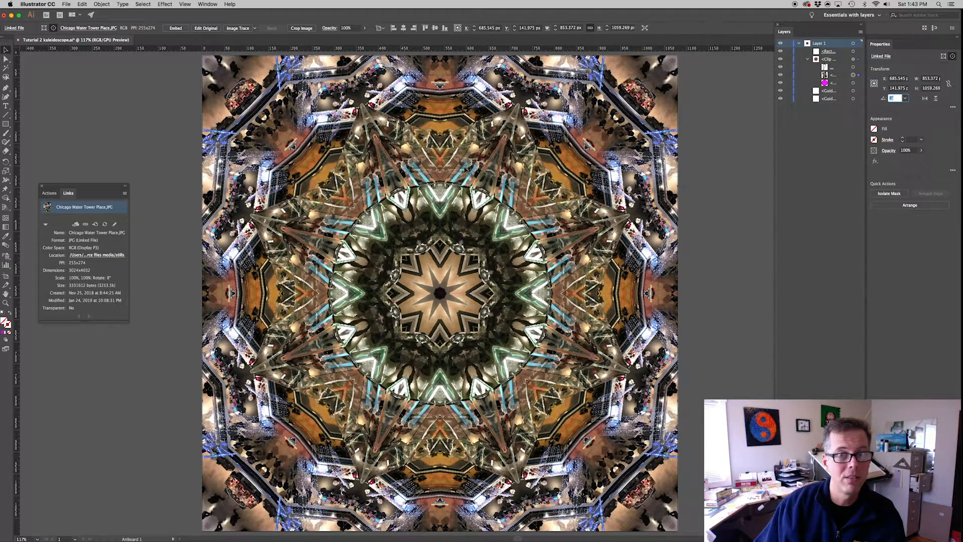
mouse_move(752, 214)
type("60")
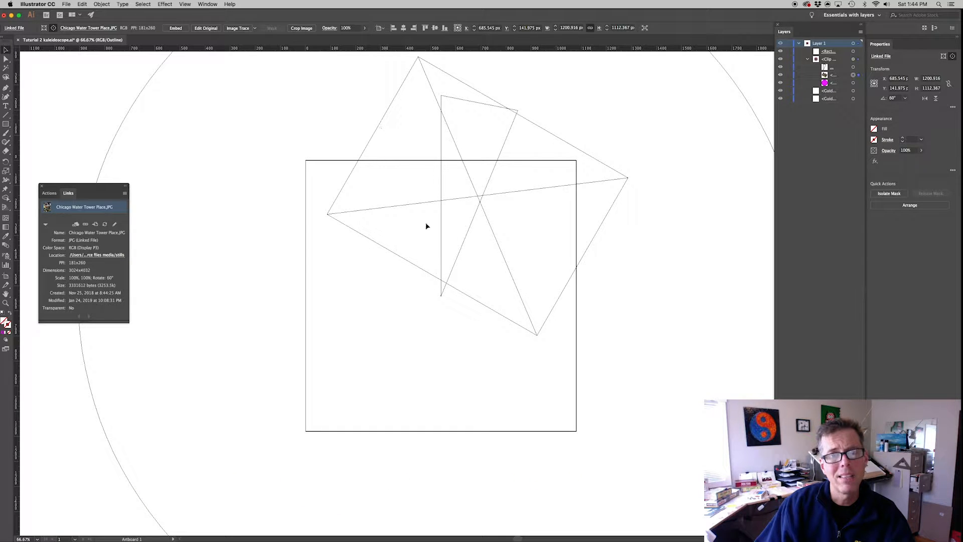
mouse_move(448, 292)
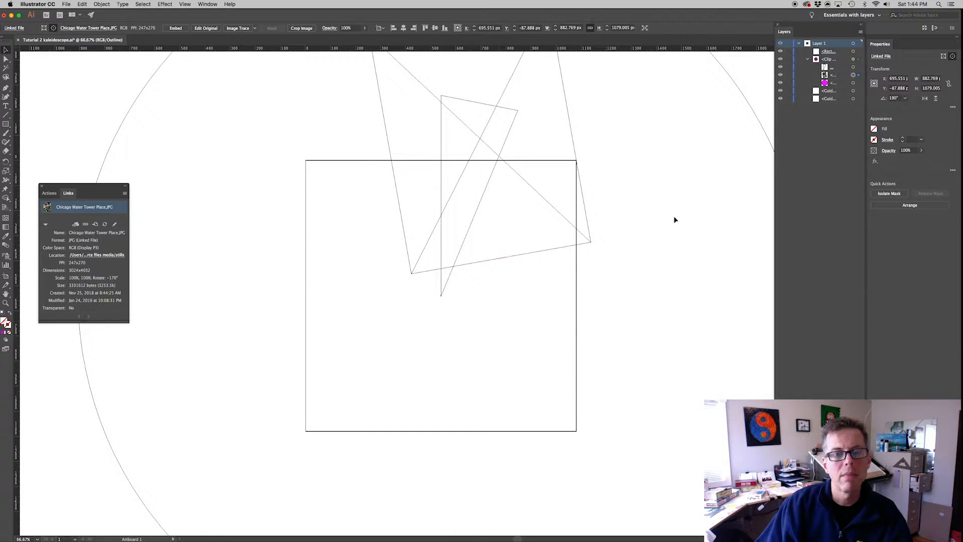
mouse_move(468, 280)
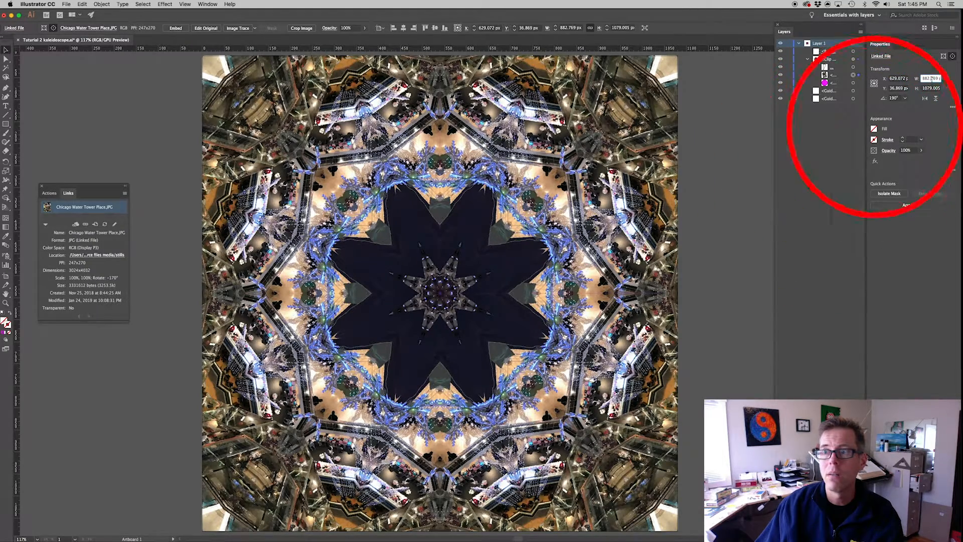
mouse_move(950, 84)
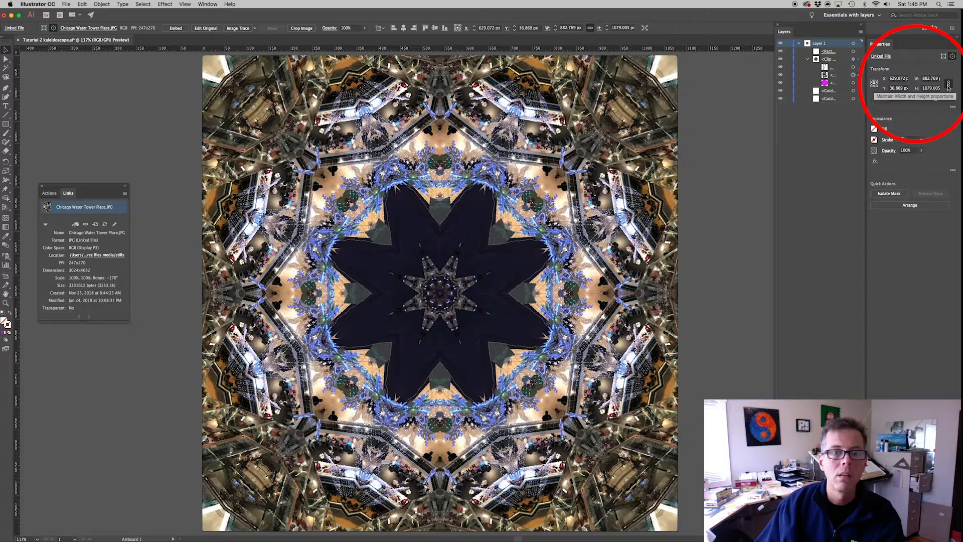